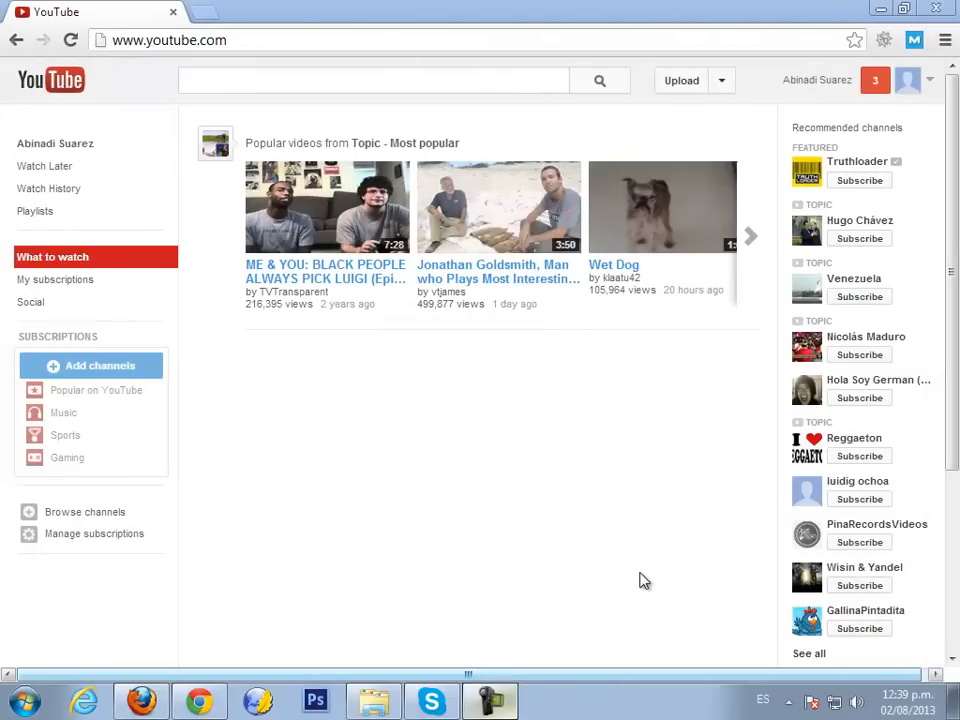
mouse_move(684, 464)
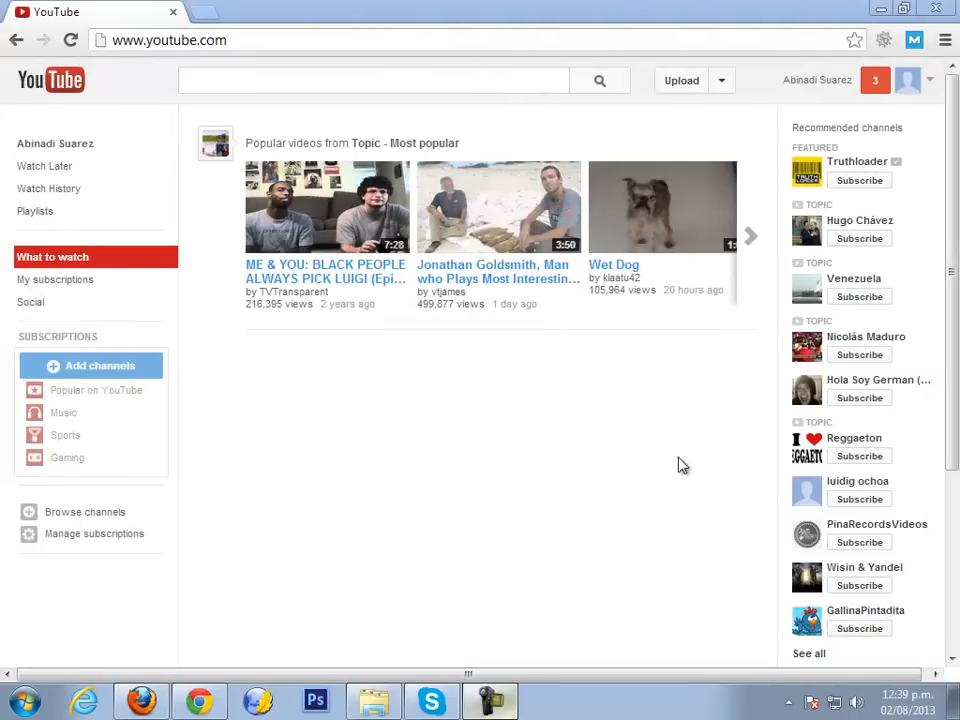
Go to My channel from the account menu to reach the 'Use YouTube as...' prompt
click(908, 80)
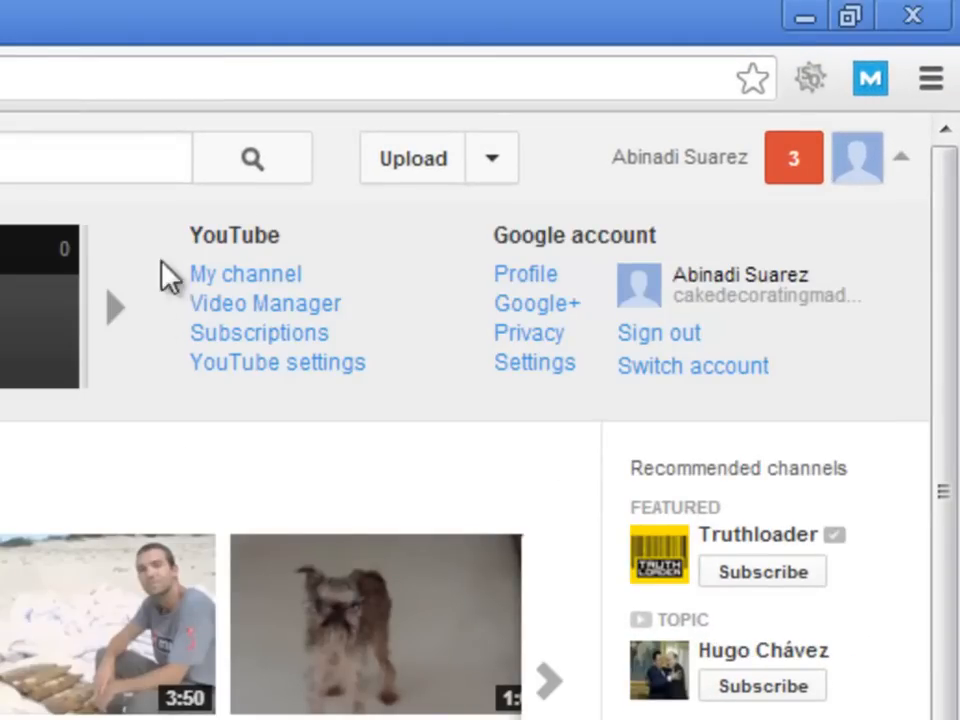
click(244, 272)
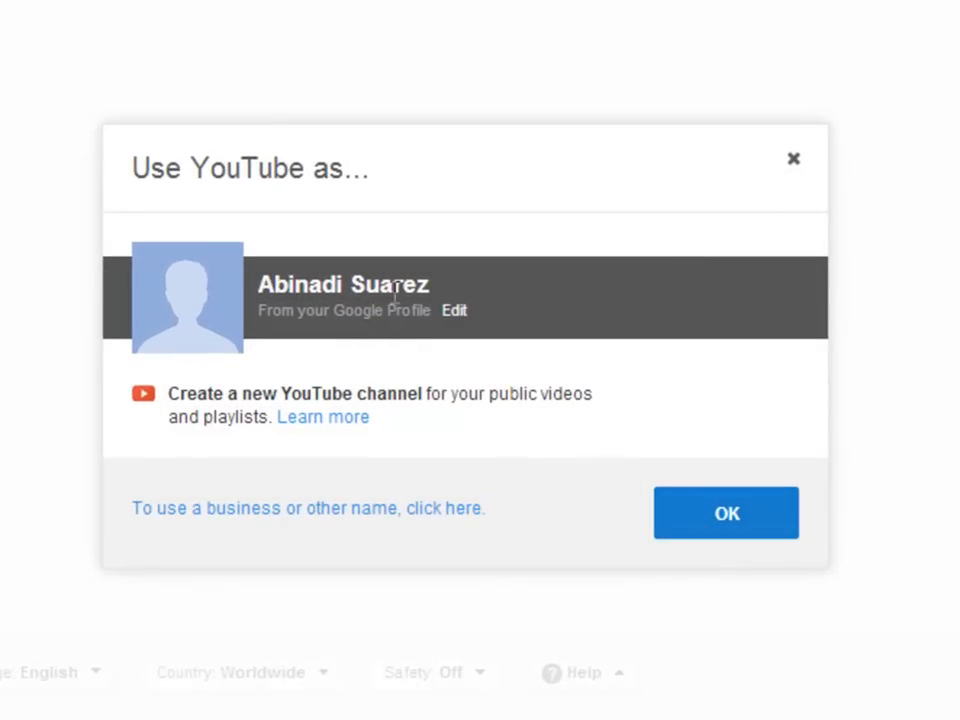
mouse_move(490, 462)
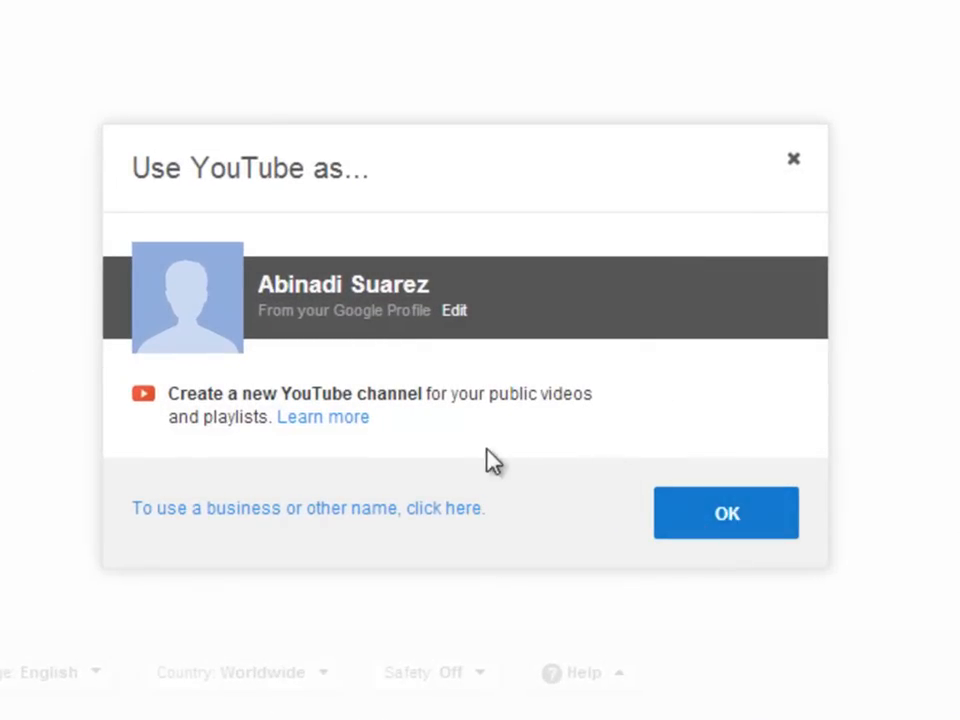
mouse_move(284, 530)
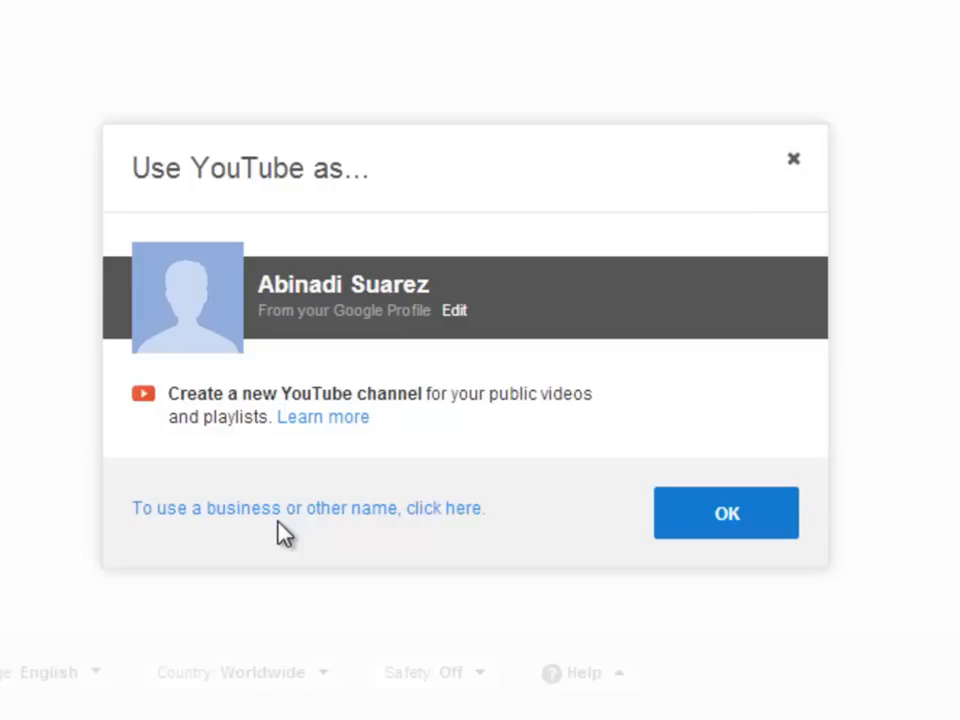
mouse_move(308, 508)
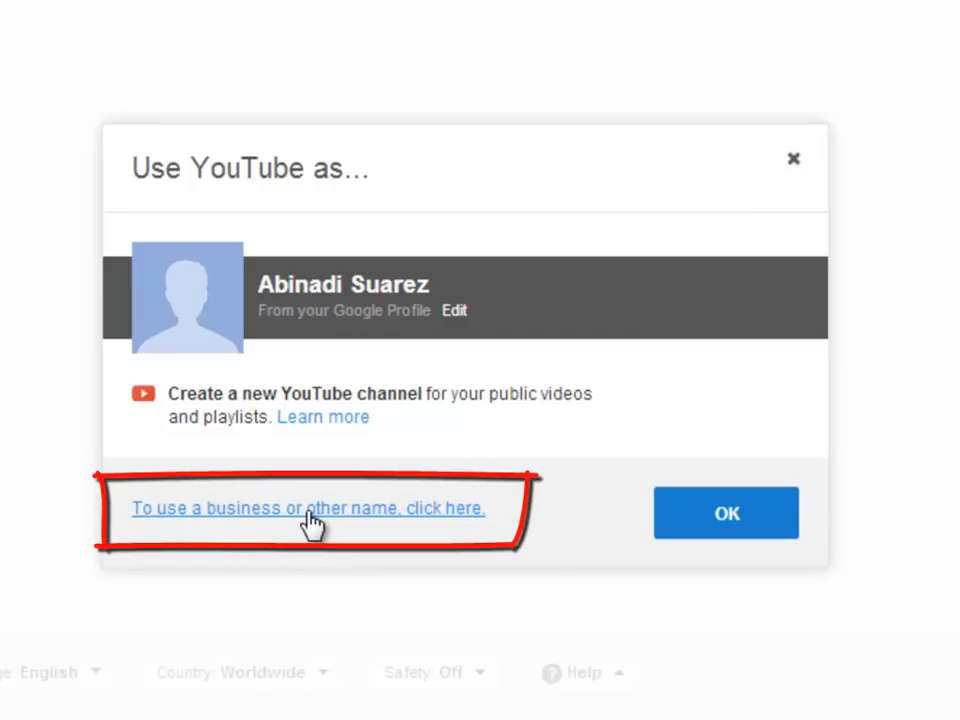
Choose a business name and enter 'Cake Decorating Made Easy' as the channel name
click(308, 508)
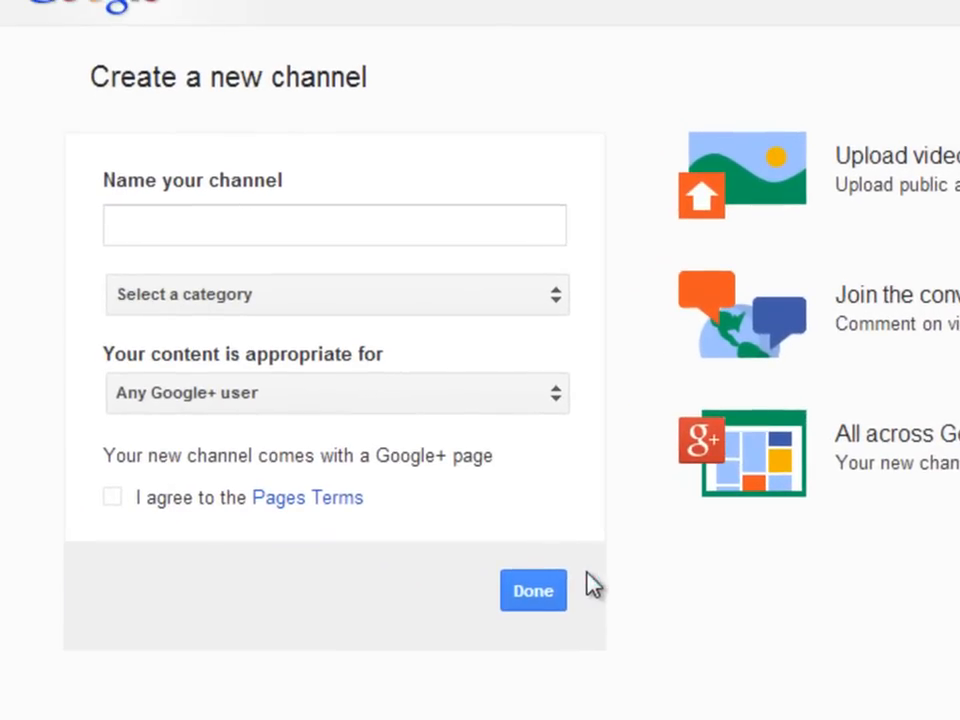
click(336, 224)
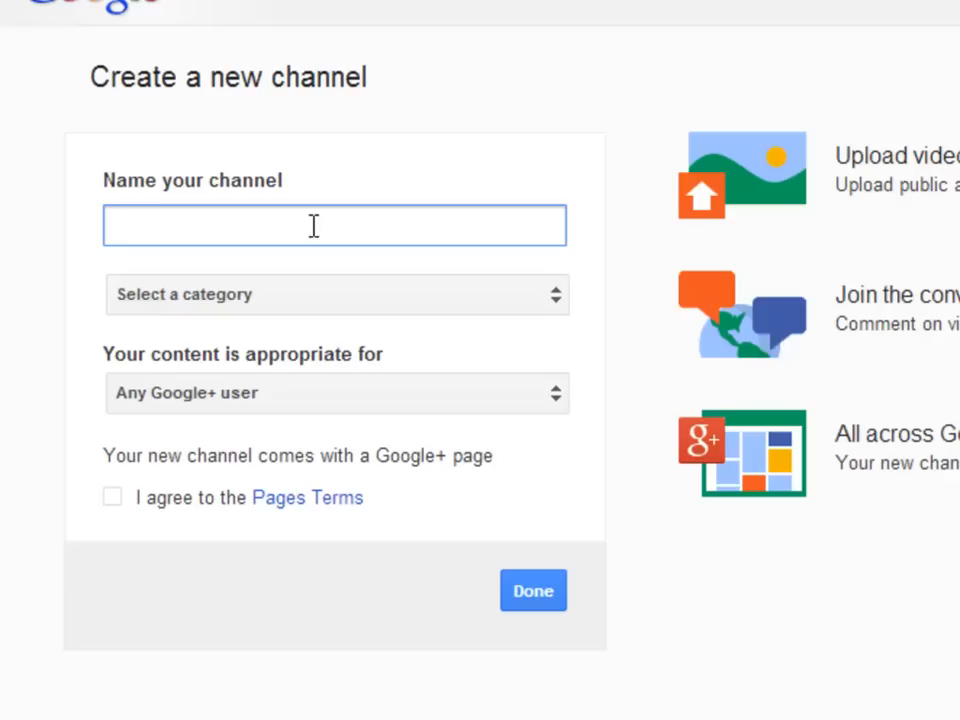
text(Cake Decorating)
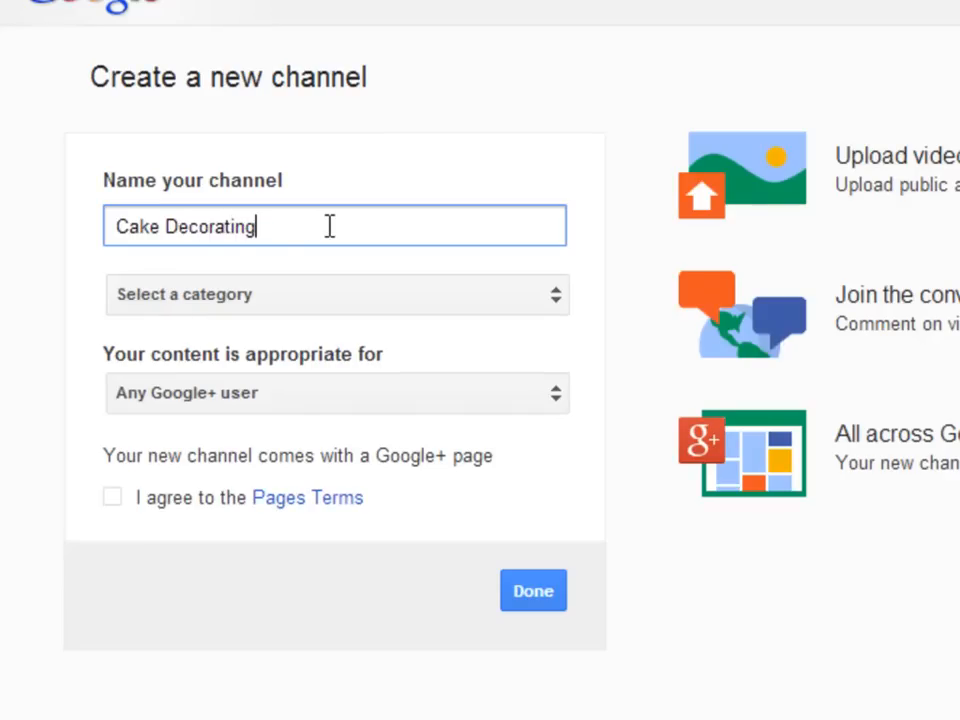
Set category Other, audience Any Google+ user, agree to the Pages Terms and submit
click(338, 294)
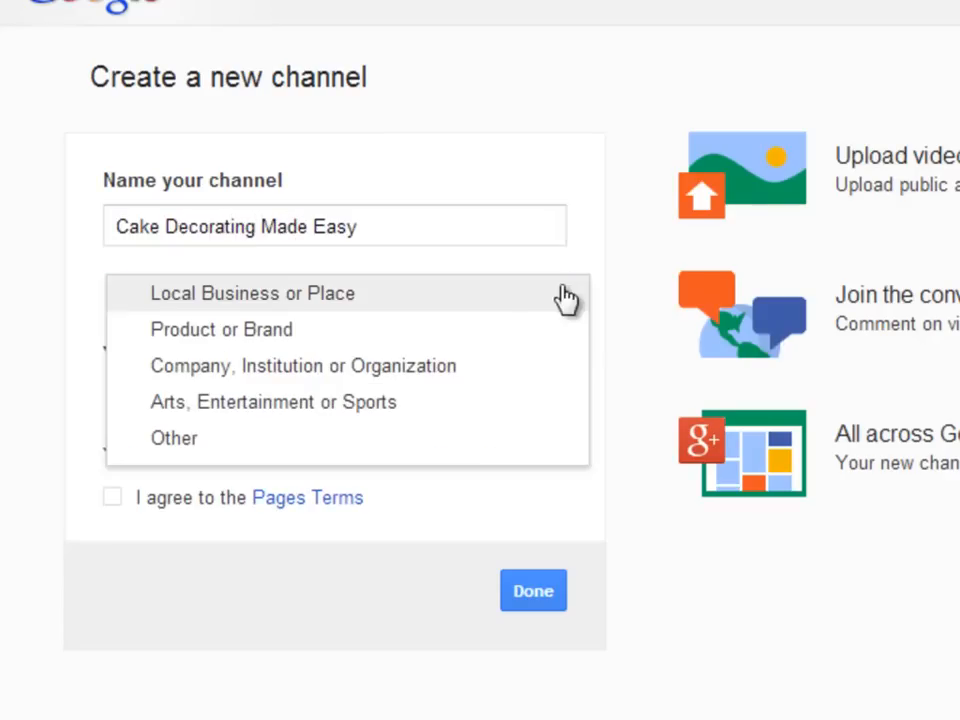
mouse_move(332, 310)
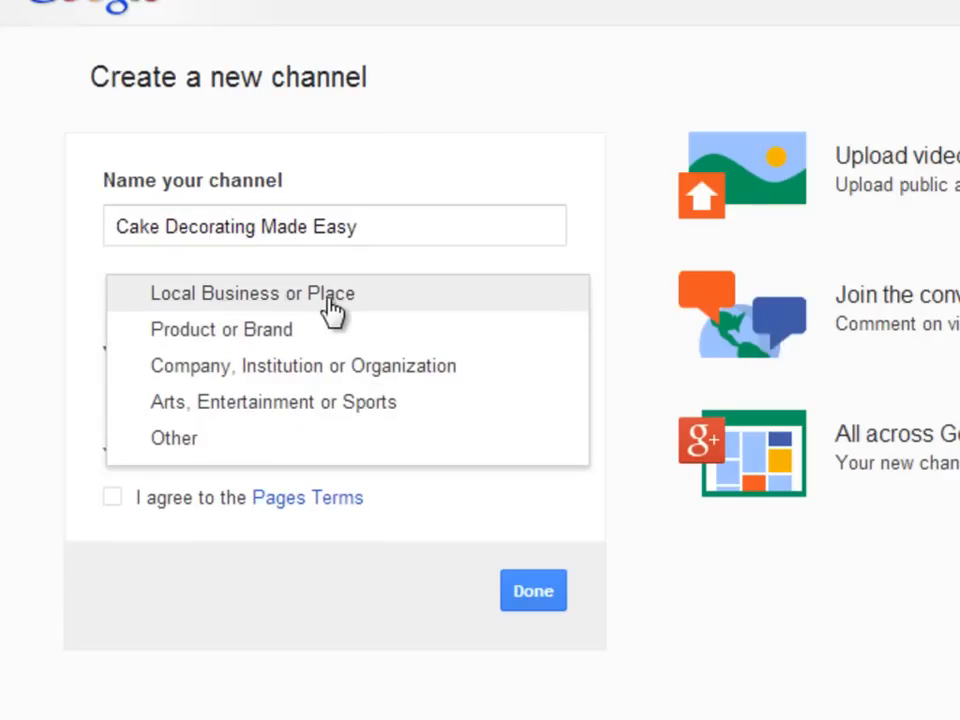
mouse_move(324, 400)
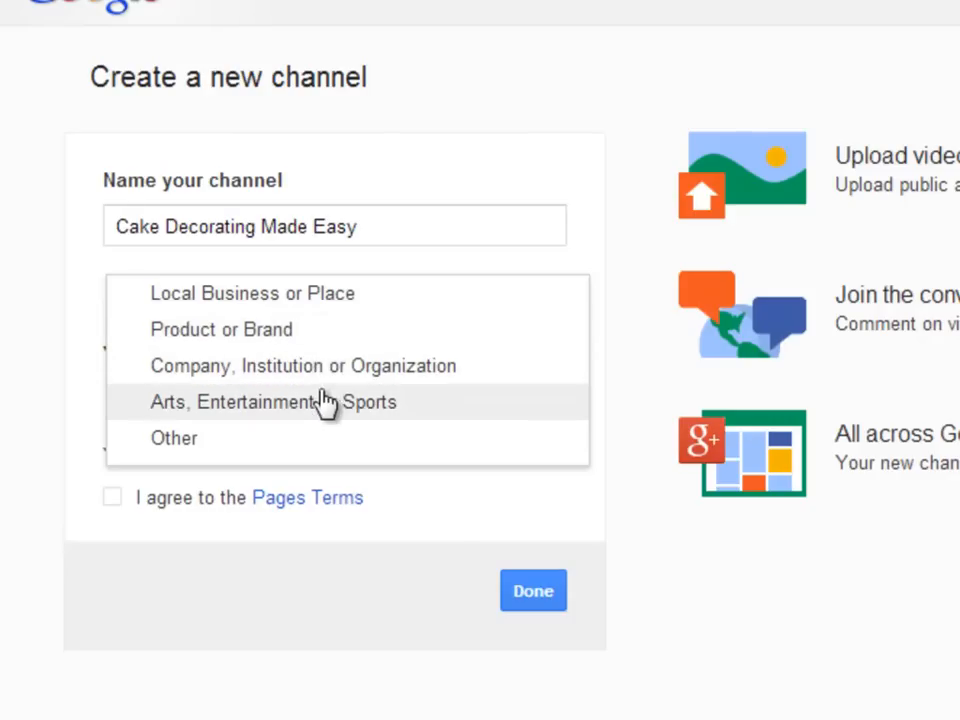
click(174, 438)
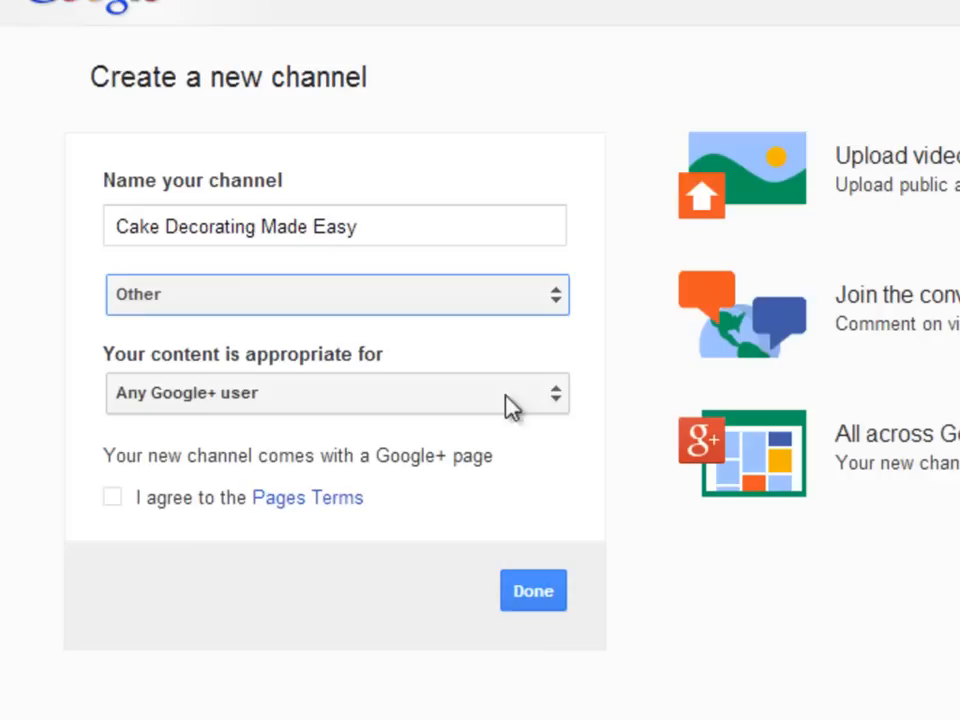
click(336, 392)
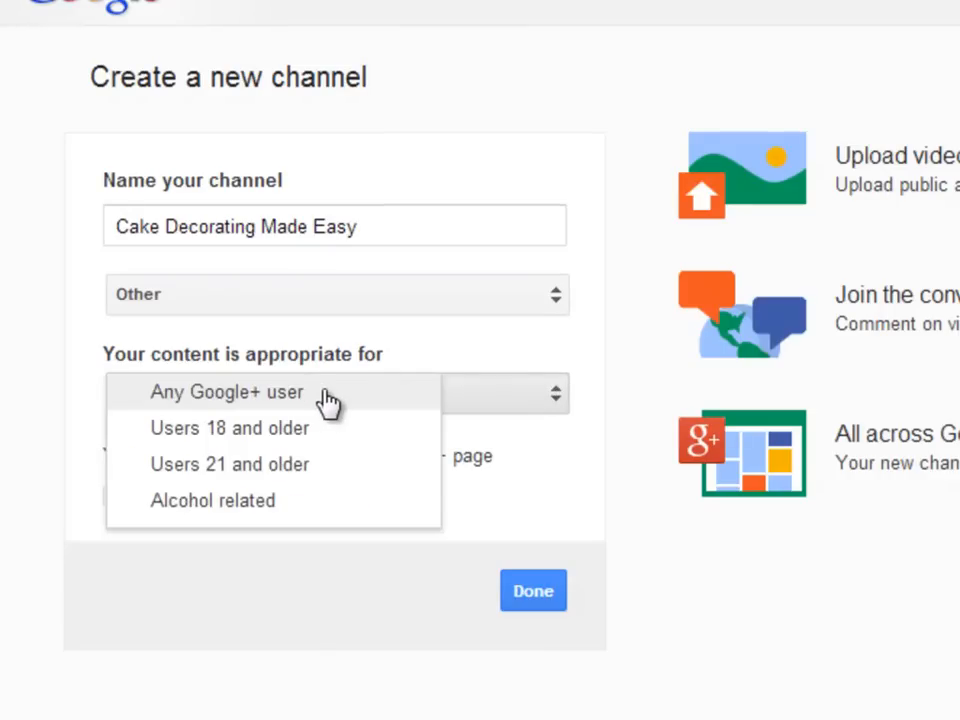
click(228, 390)
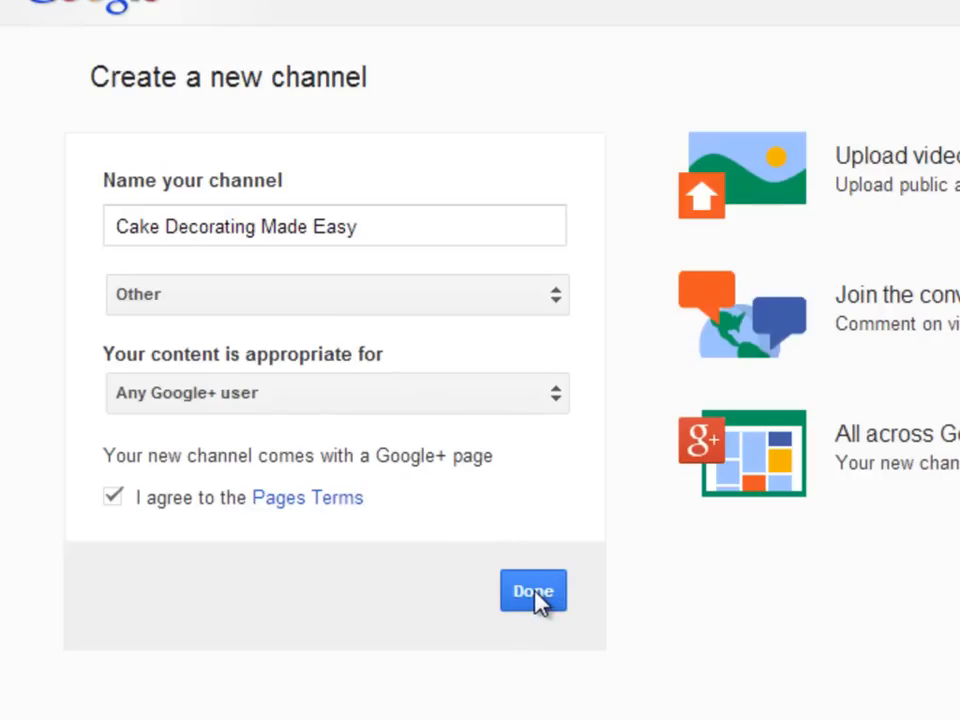
click(532, 590)
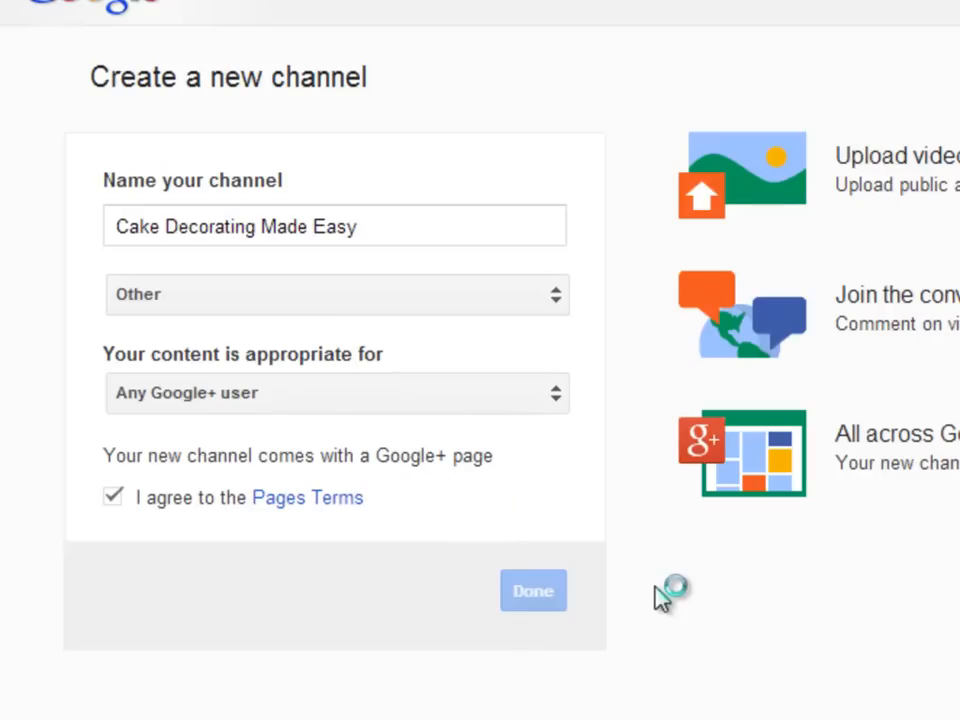
Finish creating the channel and list all channels on the account
click(532, 590)
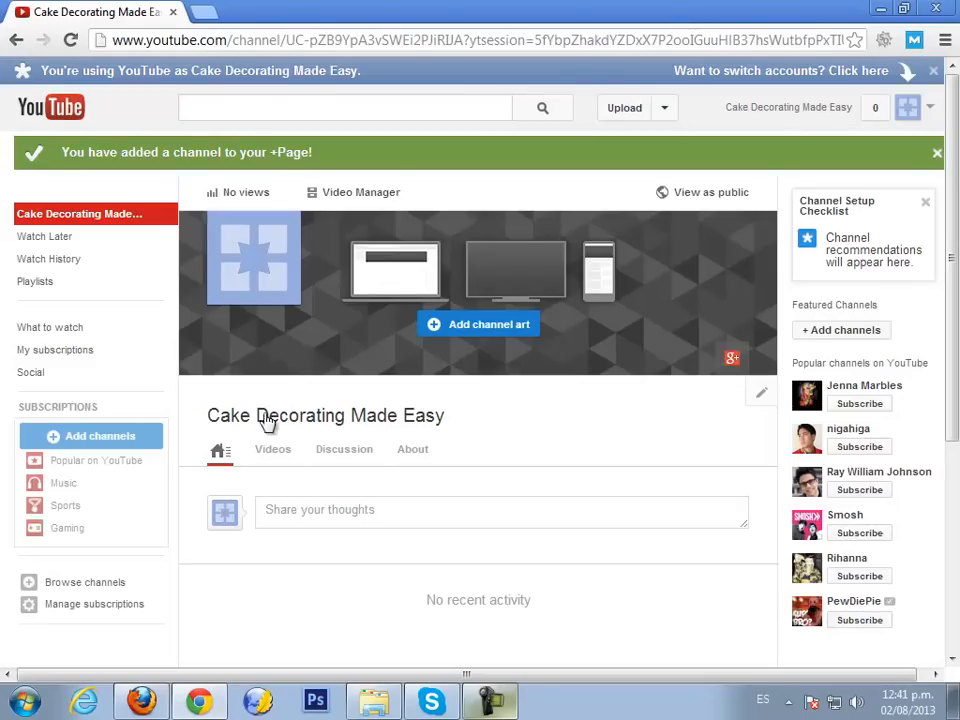
mouse_move(856, 114)
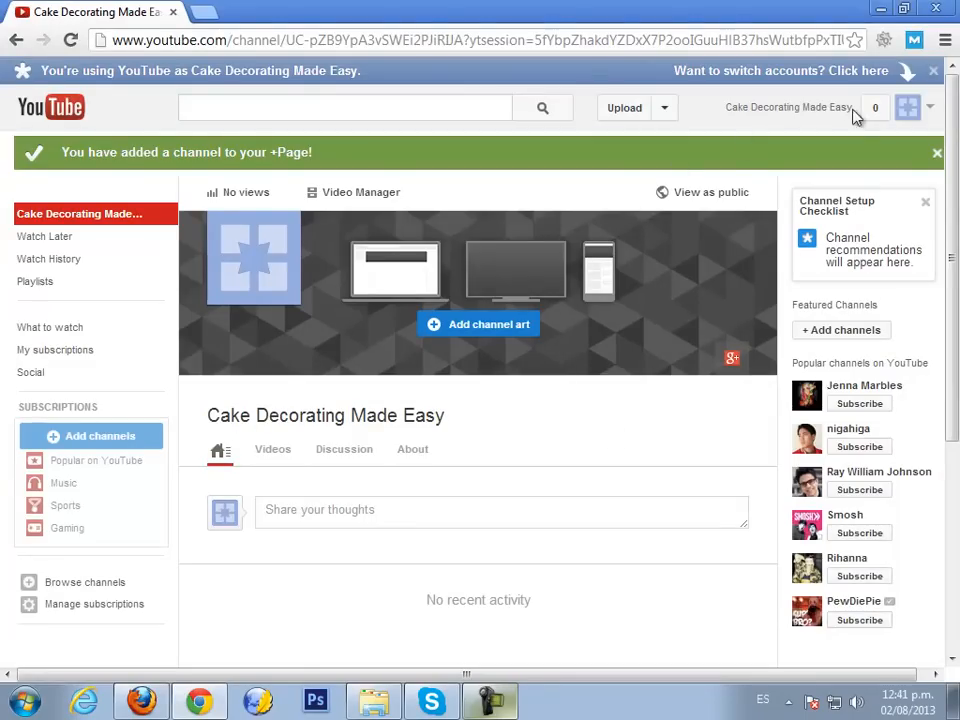
mouse_move(728, 114)
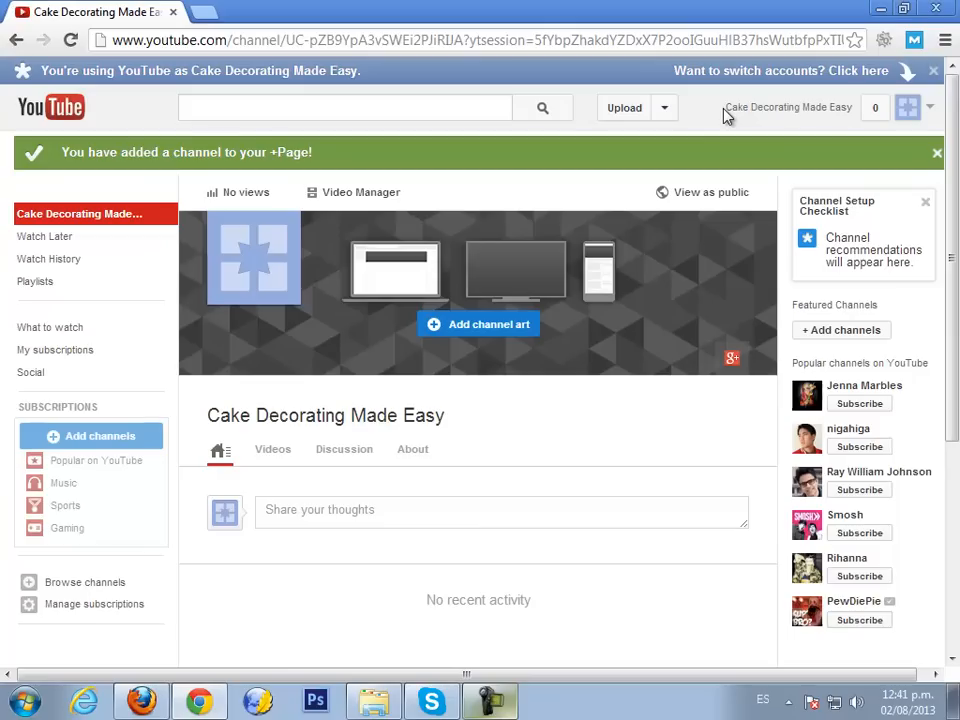
mouse_move(918, 122)
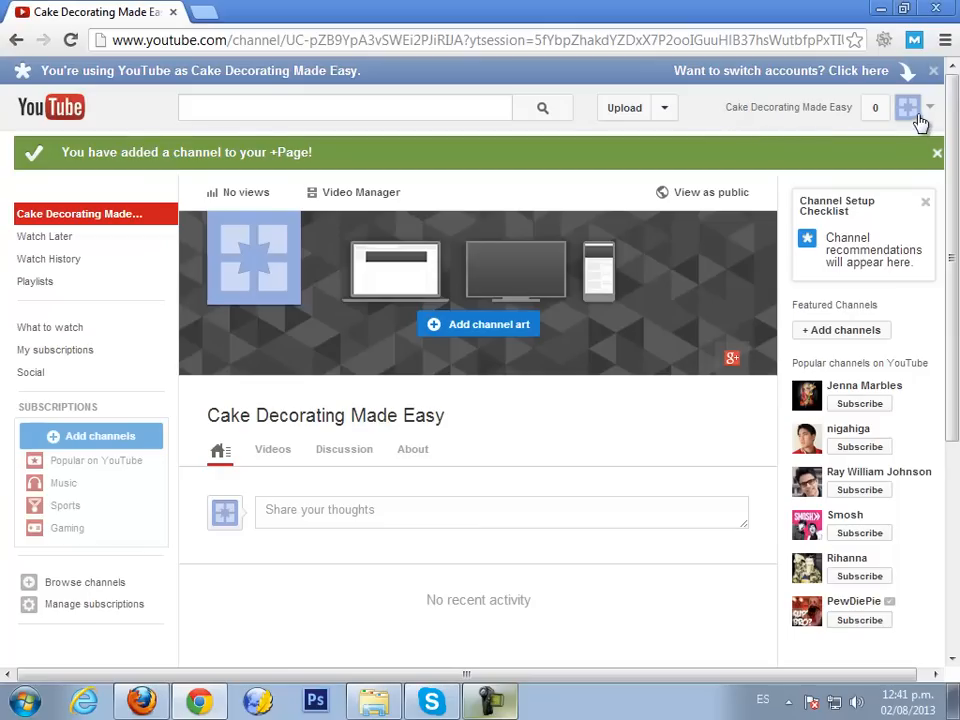
click(908, 108)
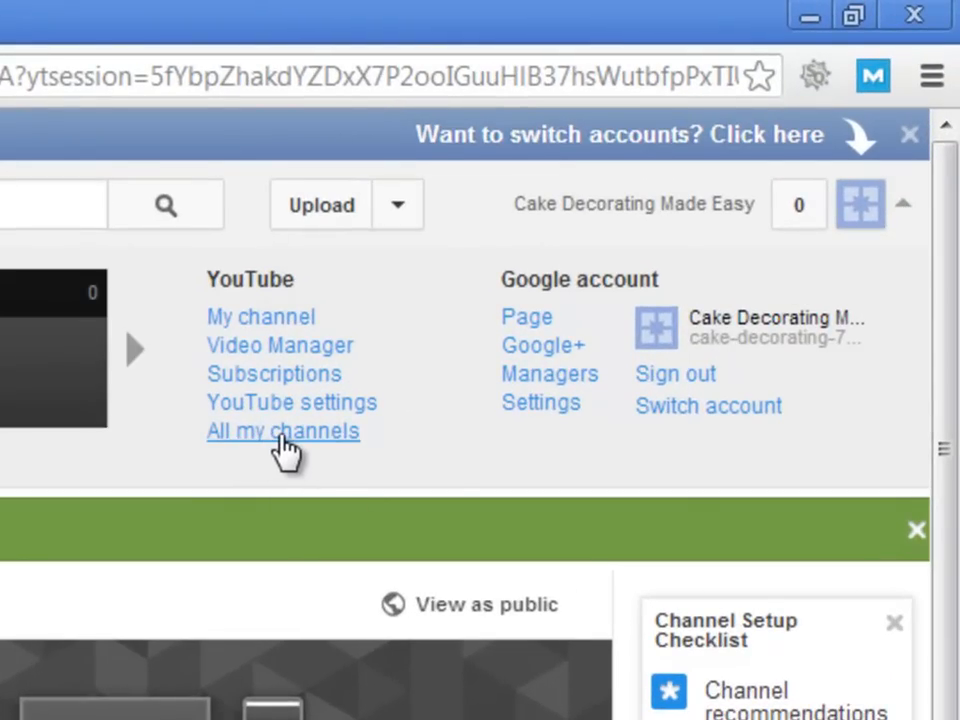
click(284, 430)
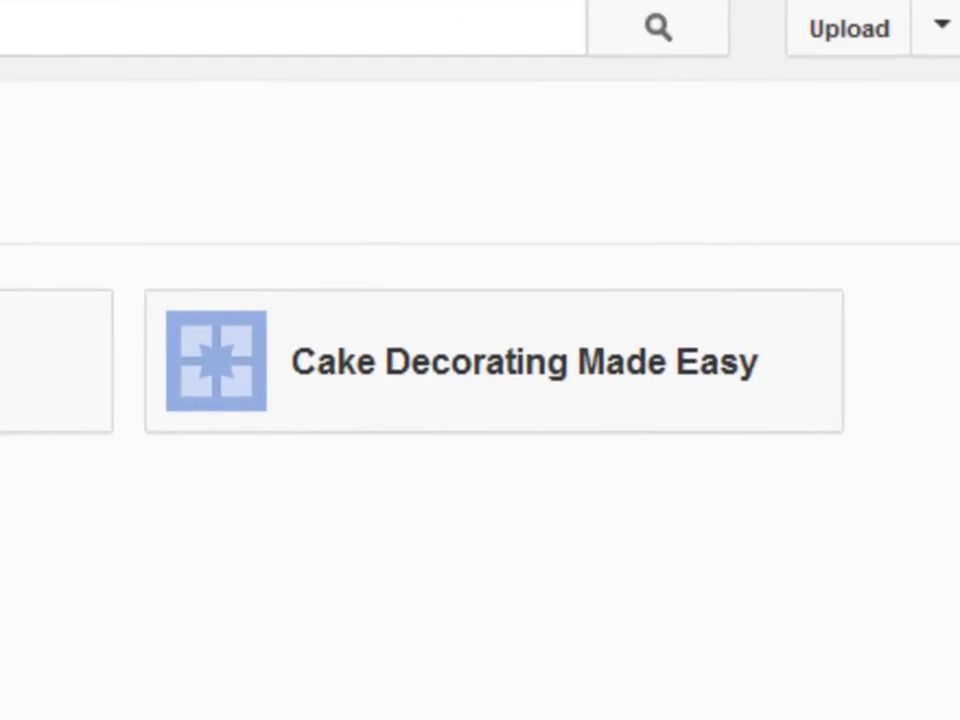
mouse_move(512, 414)
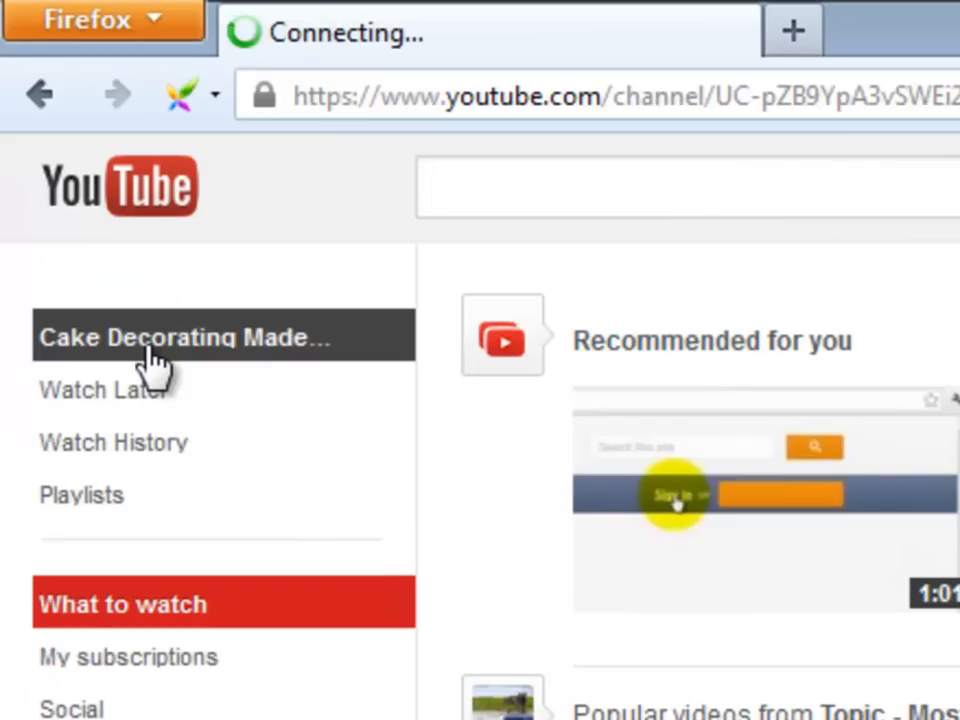
Enter the Cake Decorating Made Easy channel page and start editing its icon
click(180, 336)
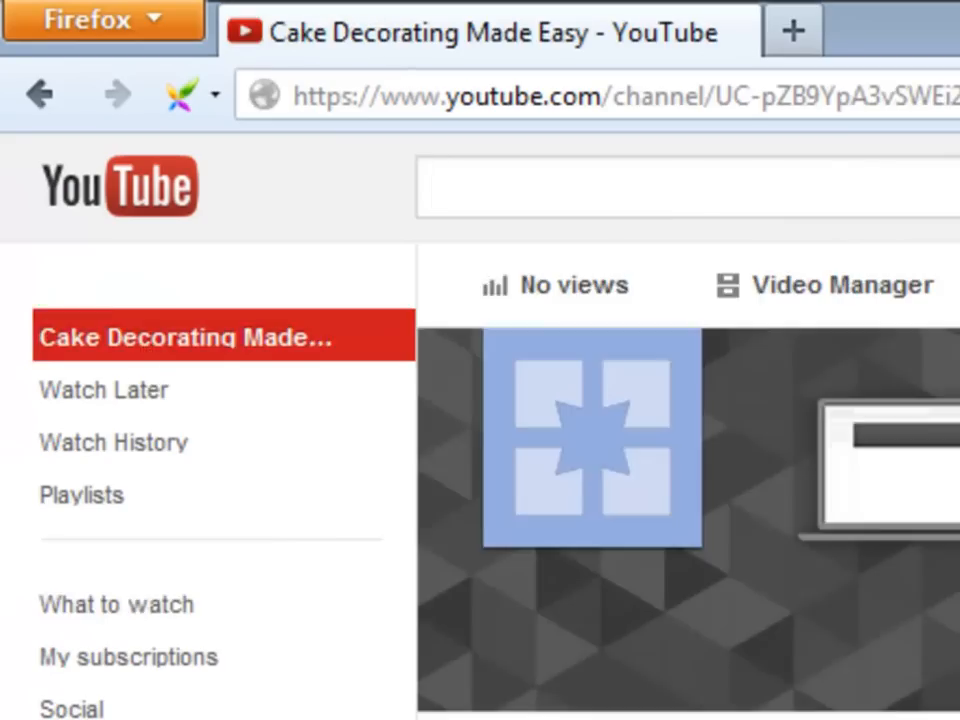
scroll(down, 3)
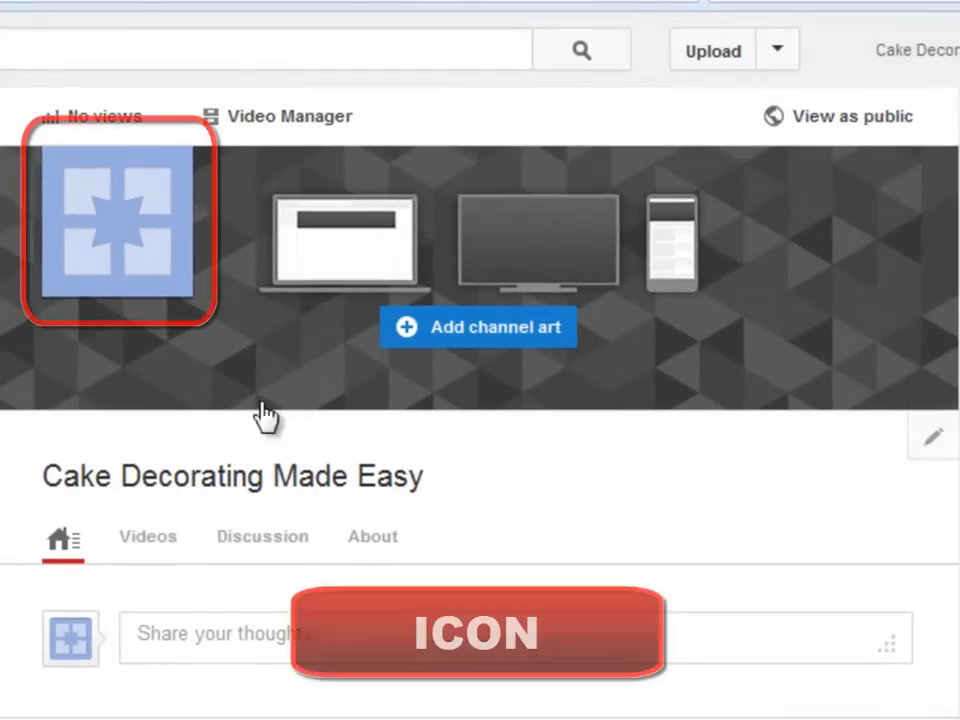
mouse_move(118, 236)
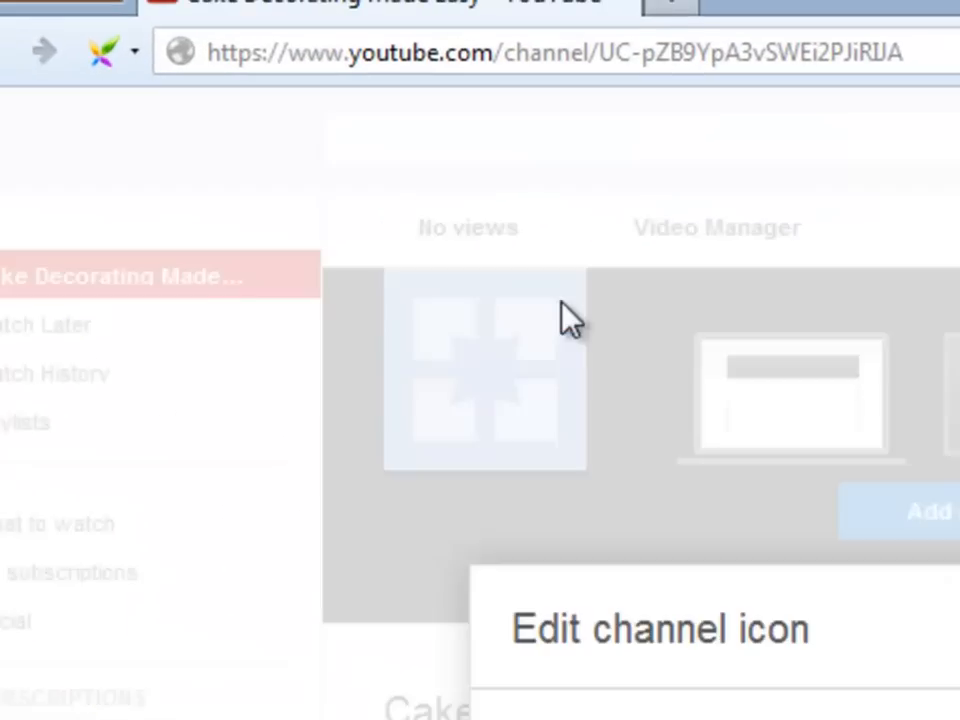
click(484, 384)
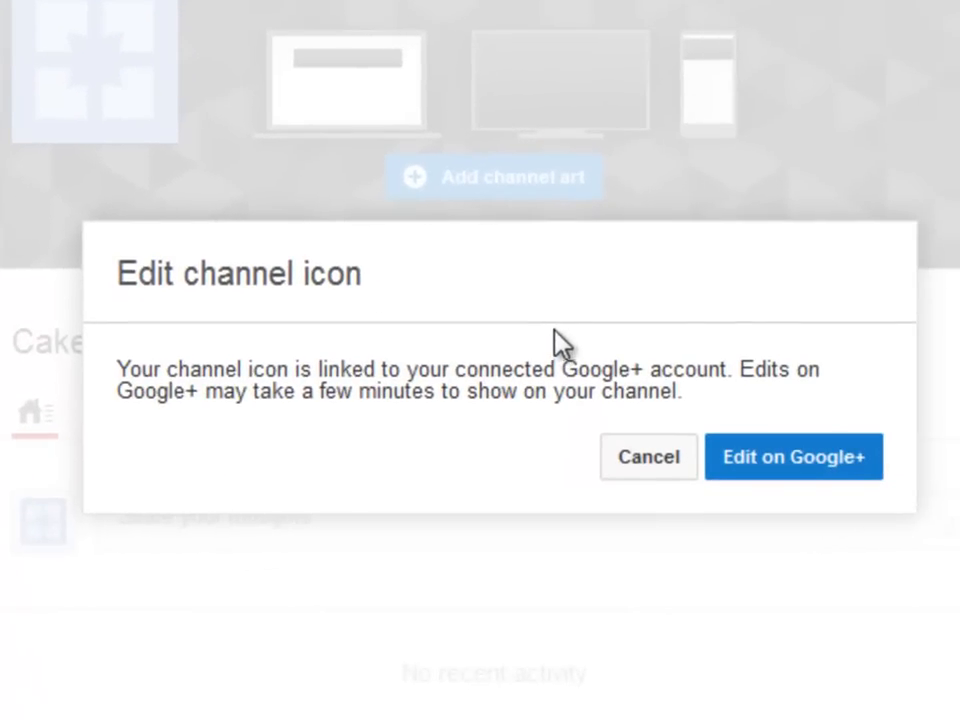
On Google+, upload channelicon.png and set the cake photo as the profile photo
click(792, 456)
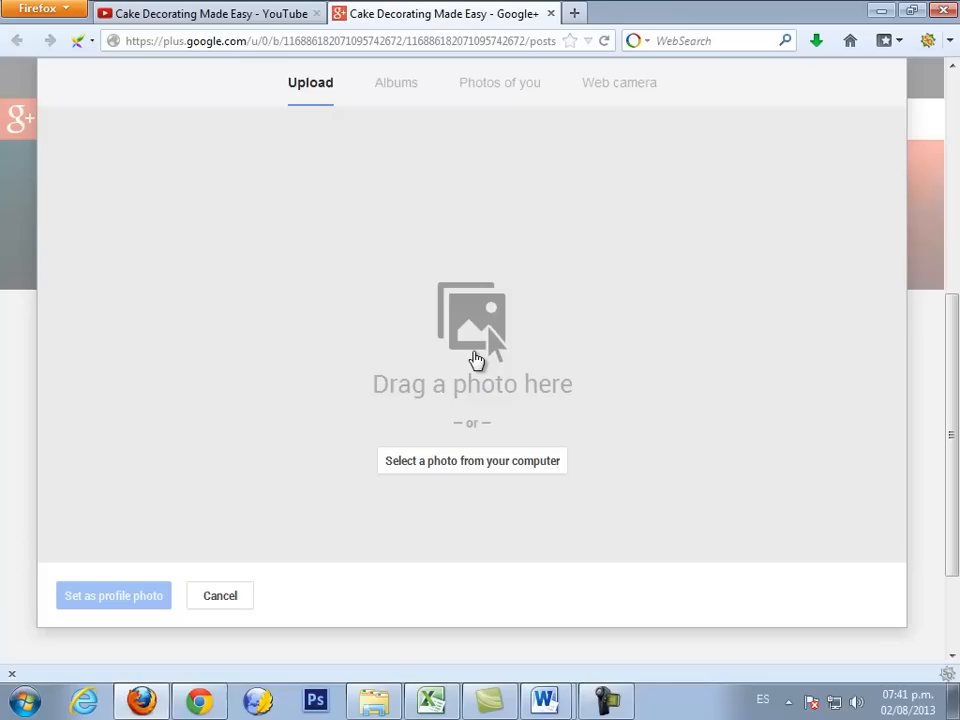
mouse_move(460, 424)
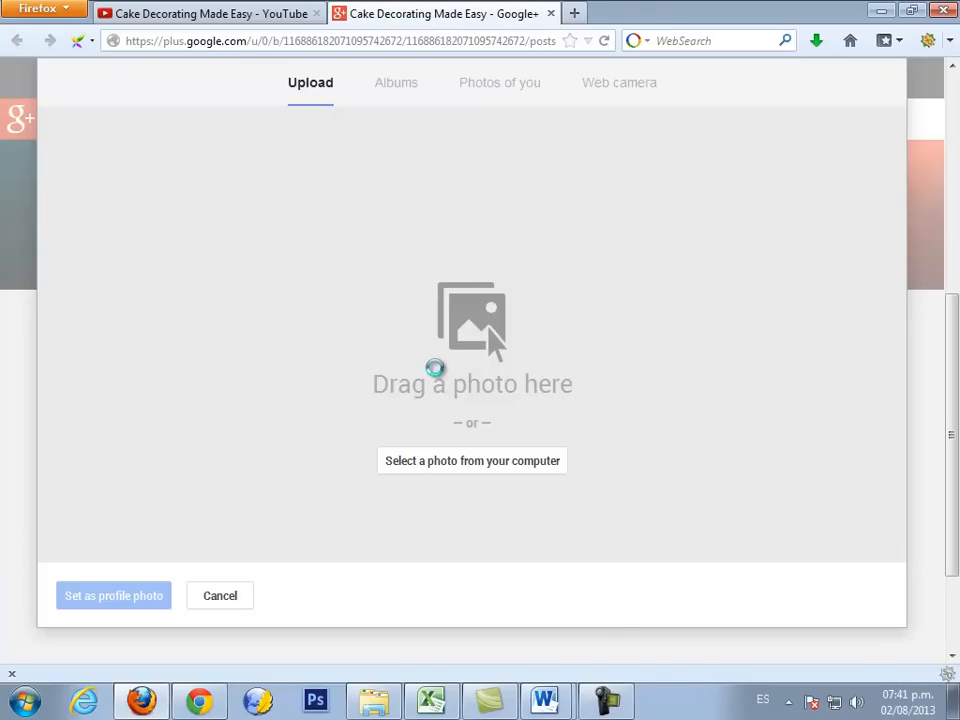
click(472, 460)
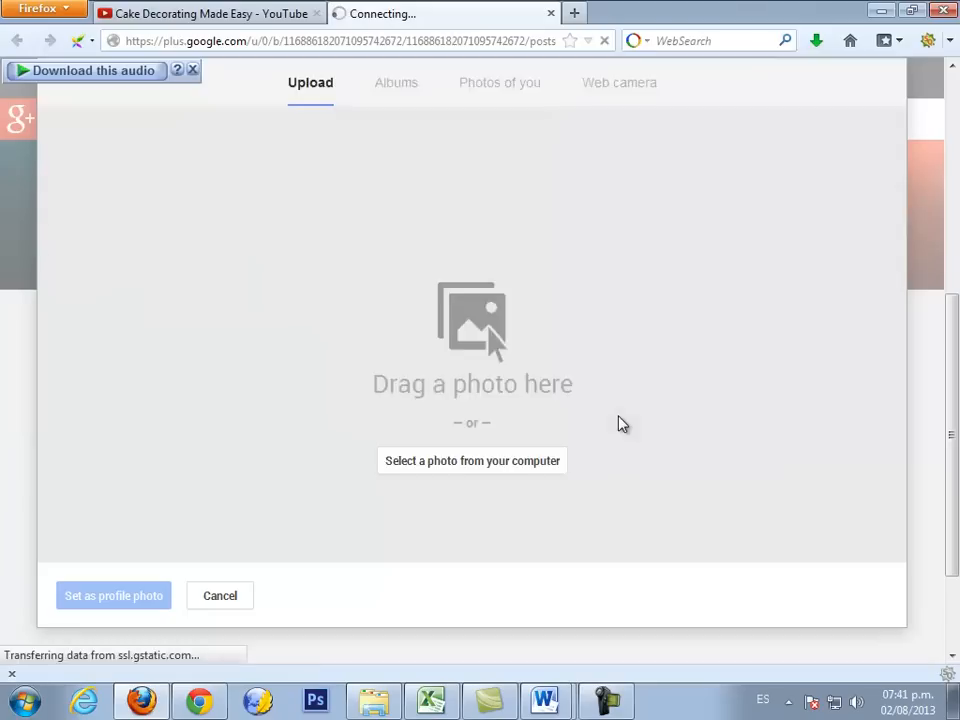
click(472, 460)
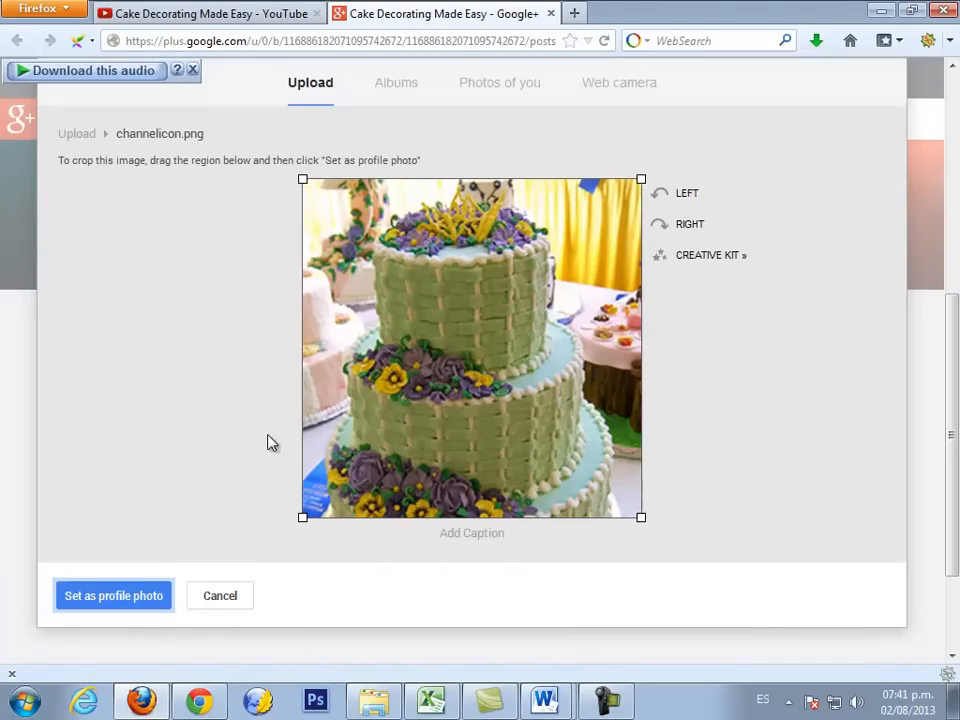
mouse_move(136, 608)
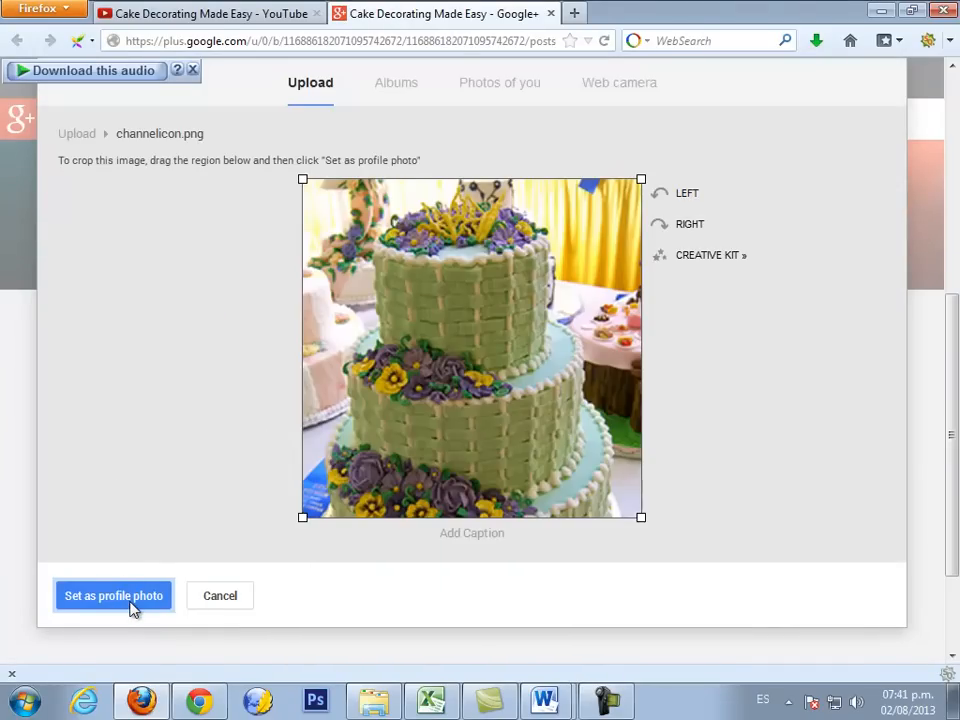
click(112, 596)
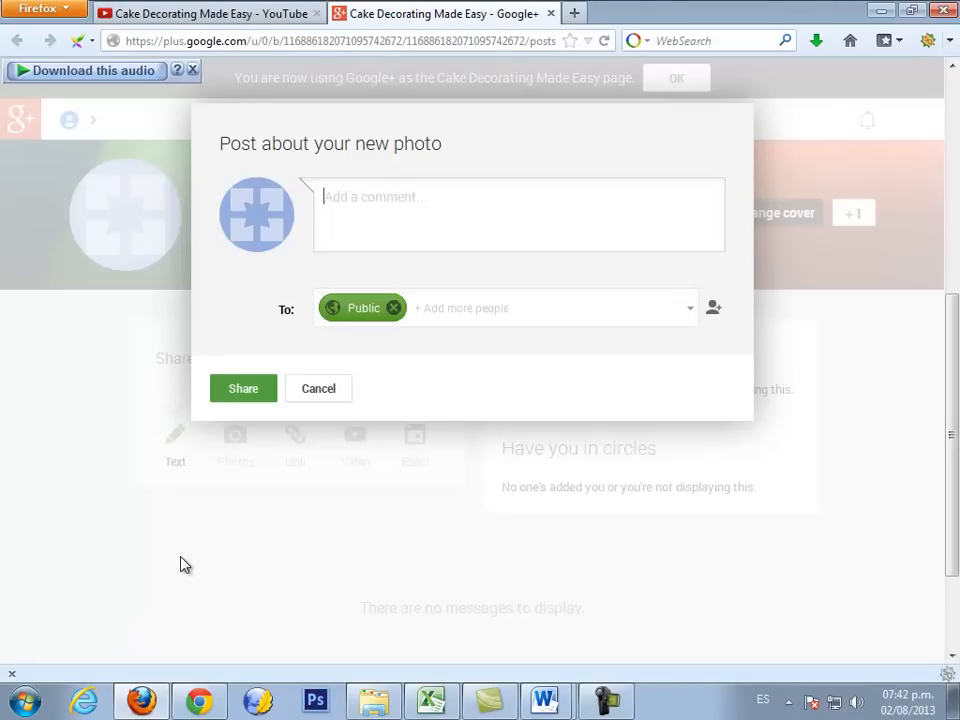
Share a post captioned 'My New Profile Photo' announcing the new picture
text(My New Profile Phot)
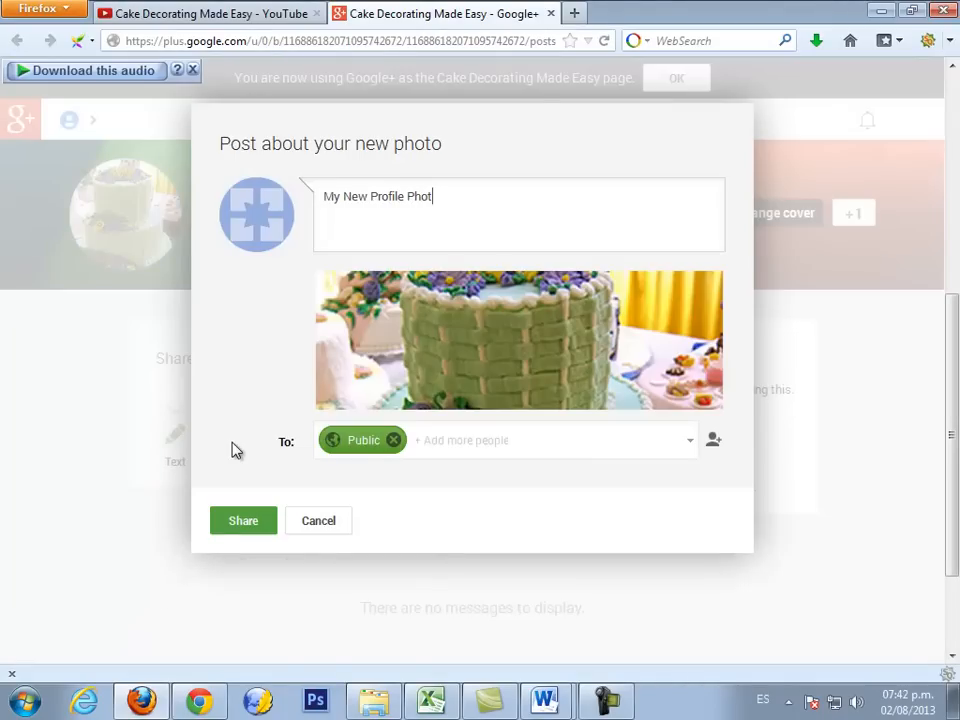
click(244, 520)
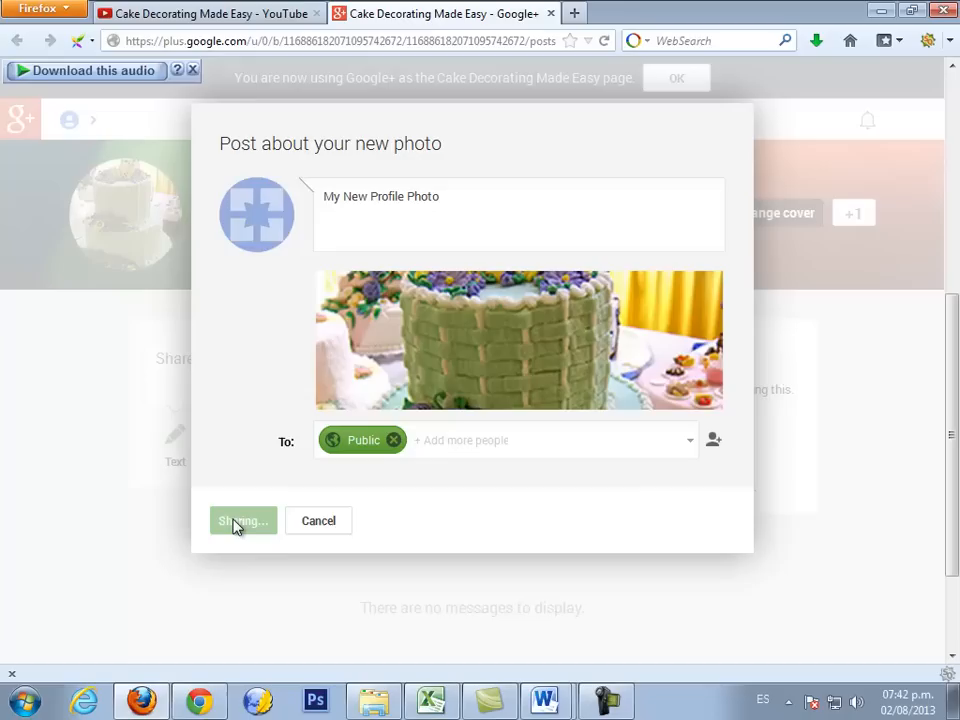
click(242, 520)
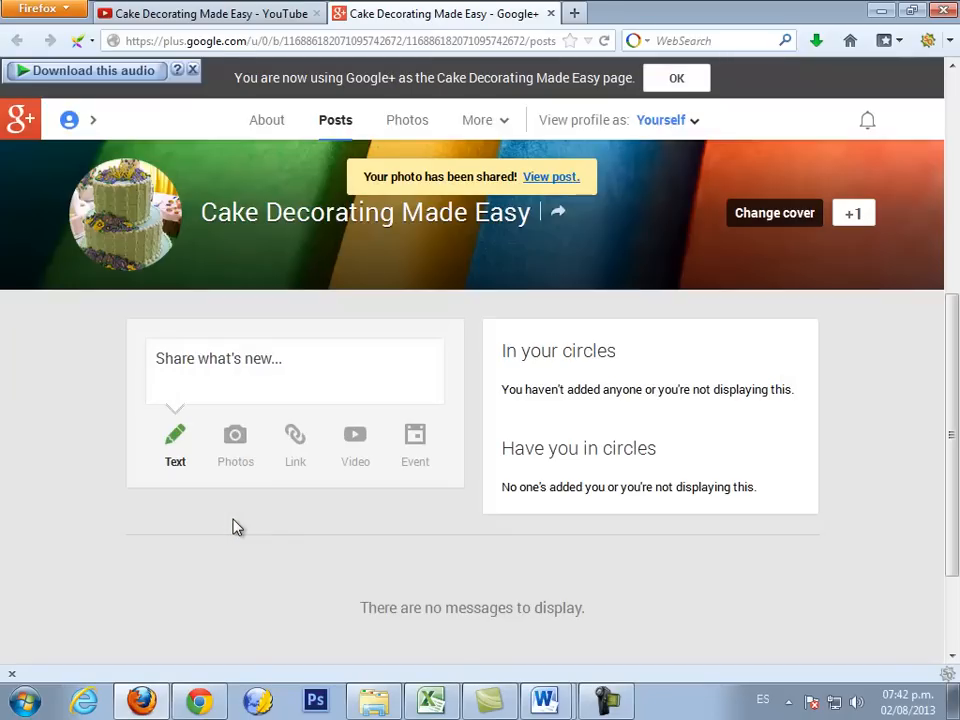
Switch back to the YouTube channel page and reload it to show the new icon
click(204, 12)
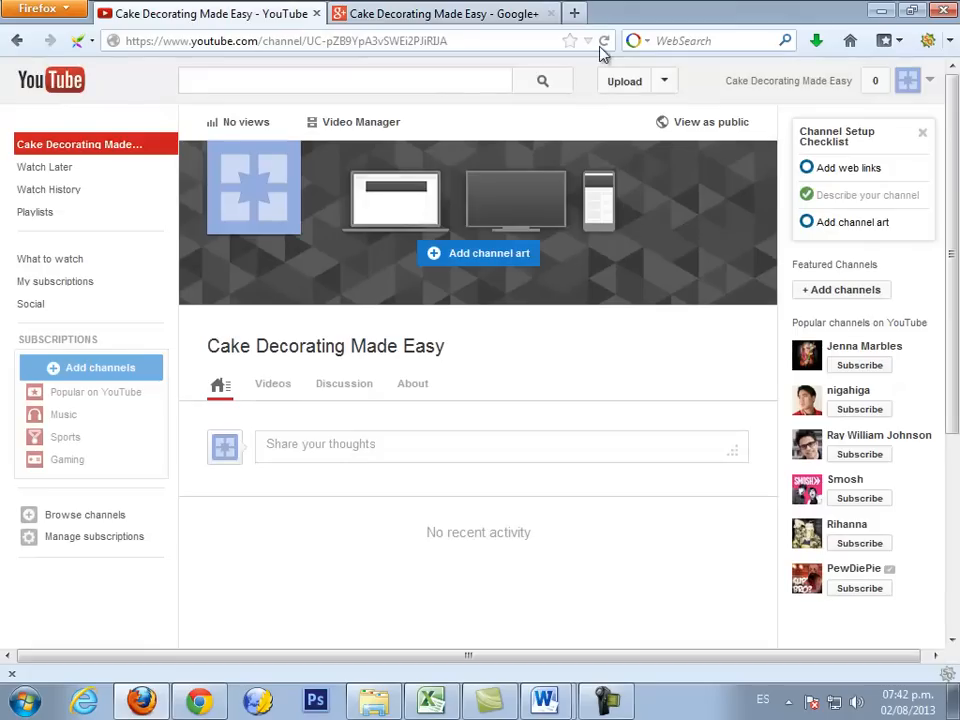
click(604, 40)
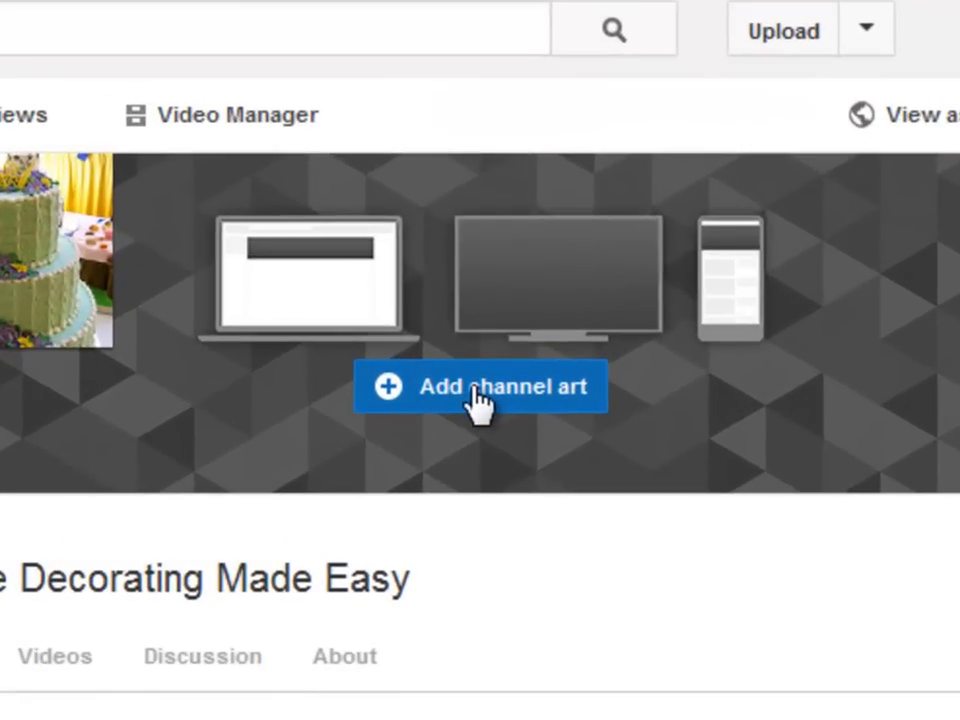
Upload channelart.jpg from the computer and apply it as the channel banner
click(480, 388)
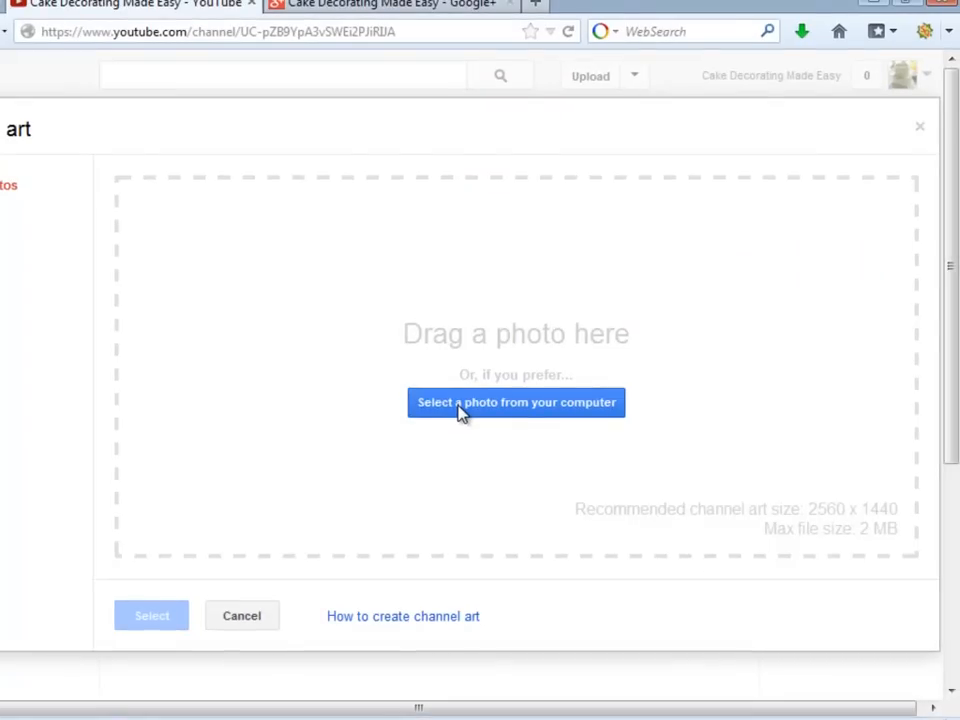
click(516, 402)
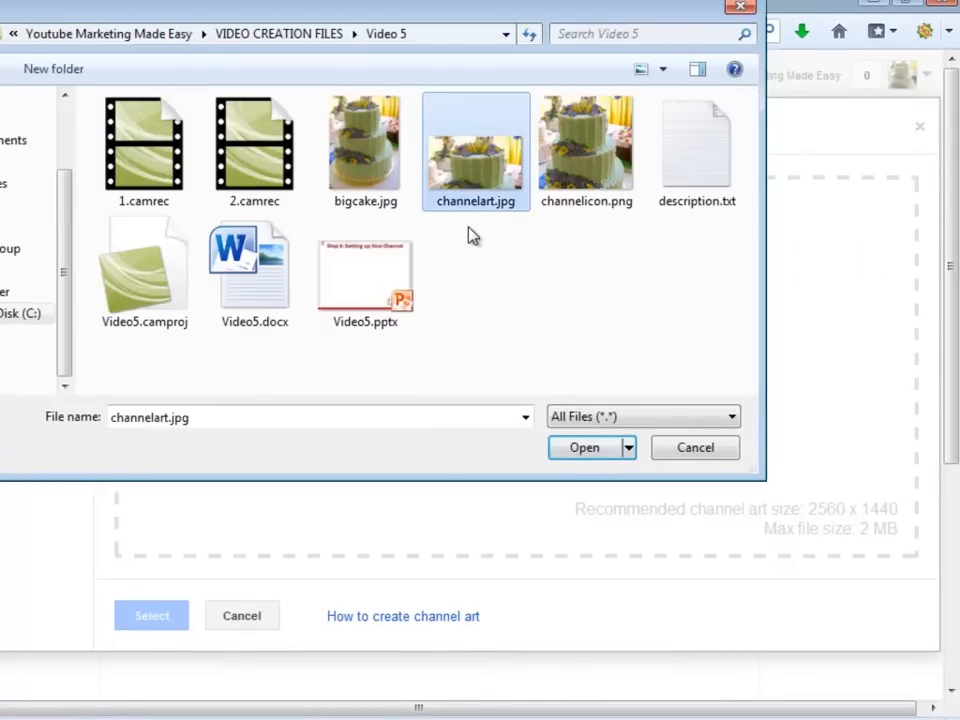
click(584, 448)
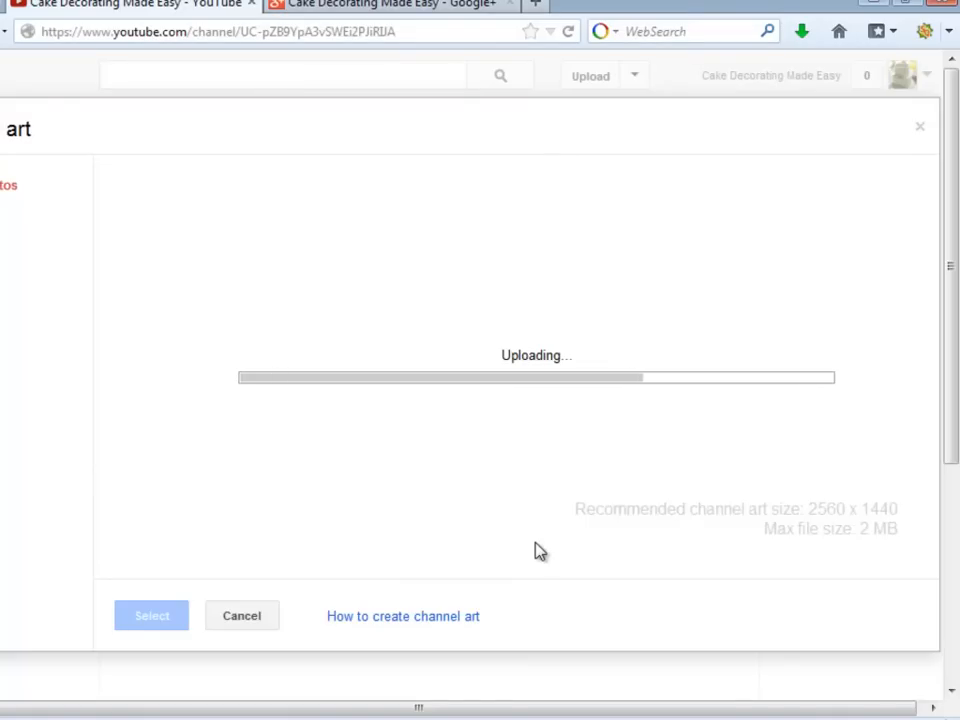
click(152, 616)
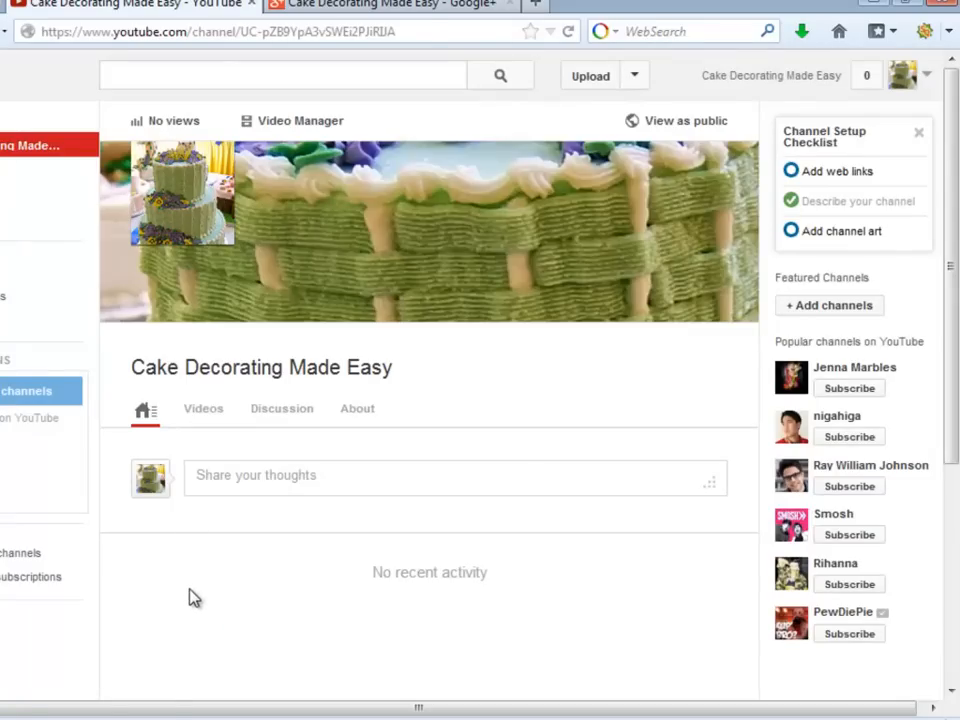
In About, save the description 'Cake Decorating is extremely easy when you count with a complete collection of high d...'
click(356, 408)
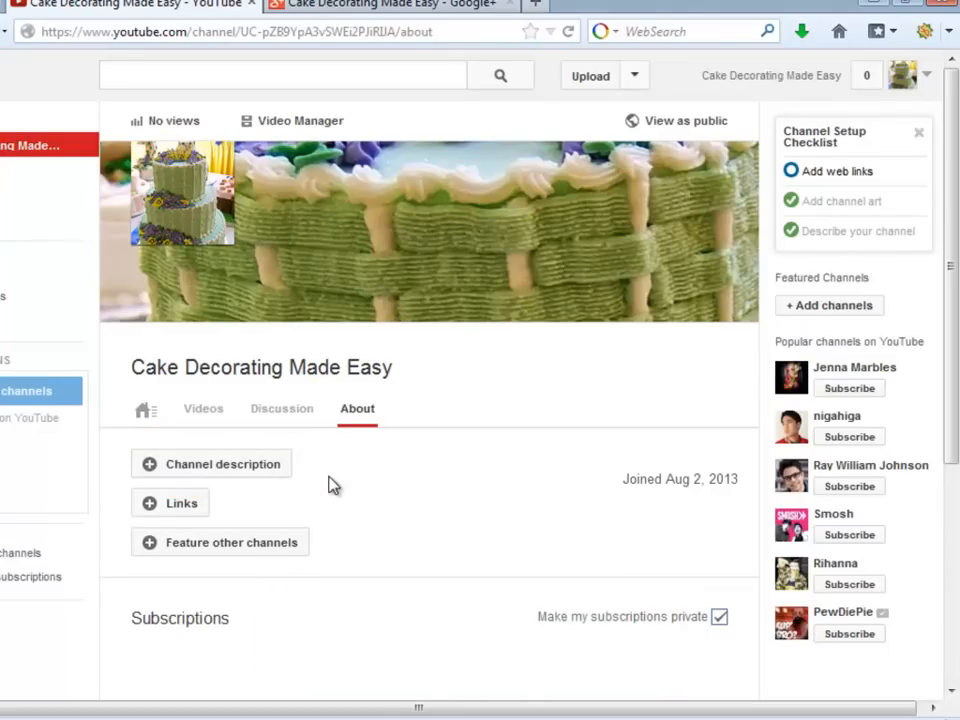
click(222, 464)
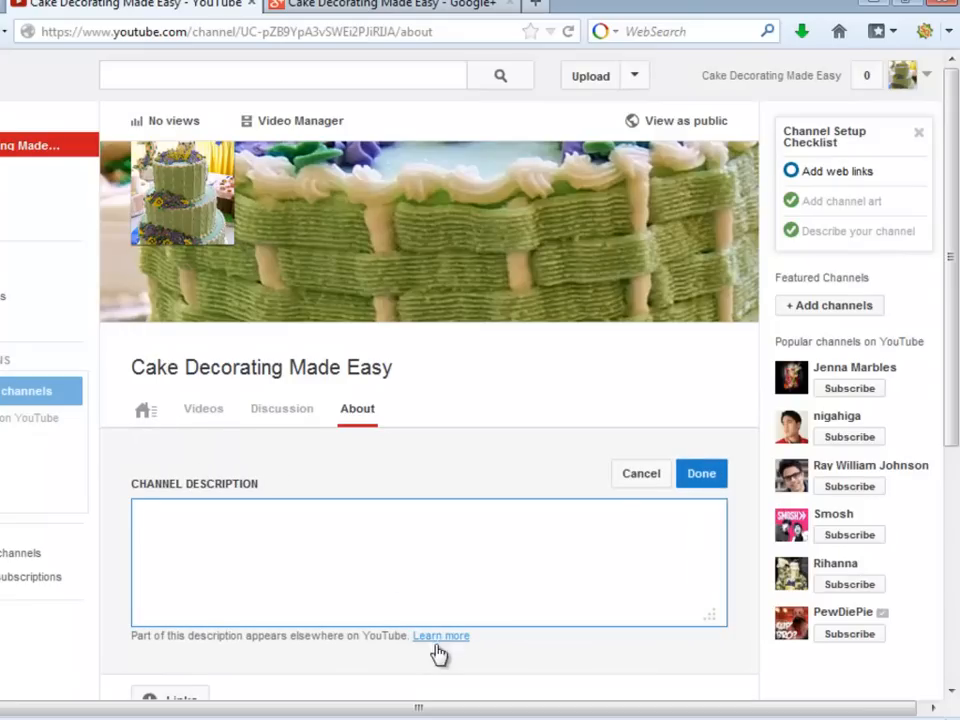
text(Cake Decorating is extremely easy when you count with a complete collection of high definition, high quality, and easy to apply videos all in one place and that's my purpose with my Cake Decorating Made Easy YouTube Channel...)
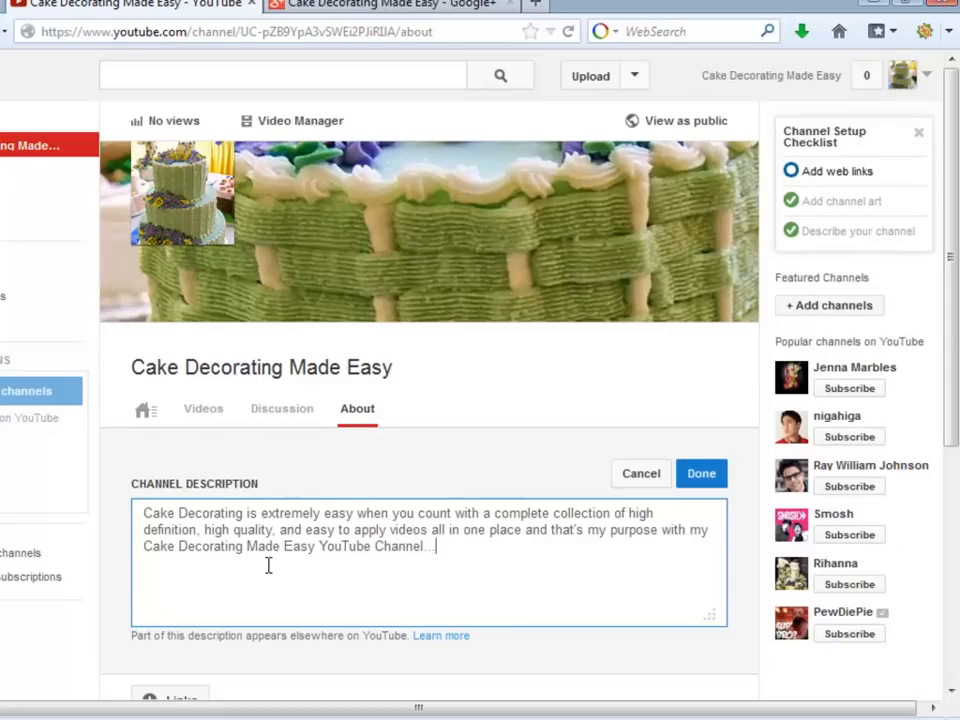
click(700, 472)
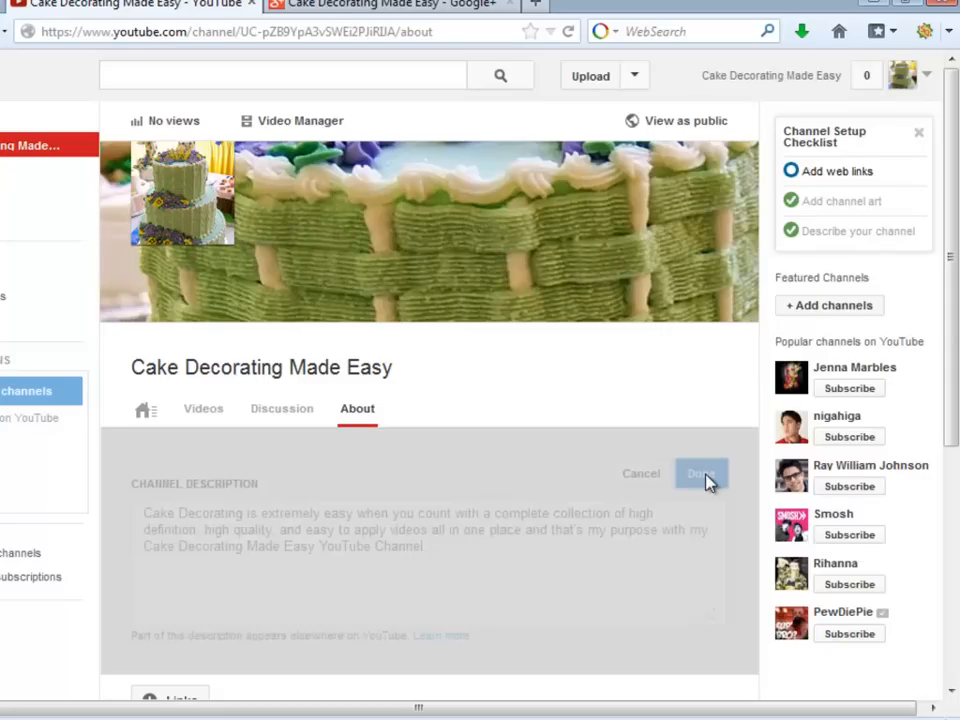
click(702, 472)
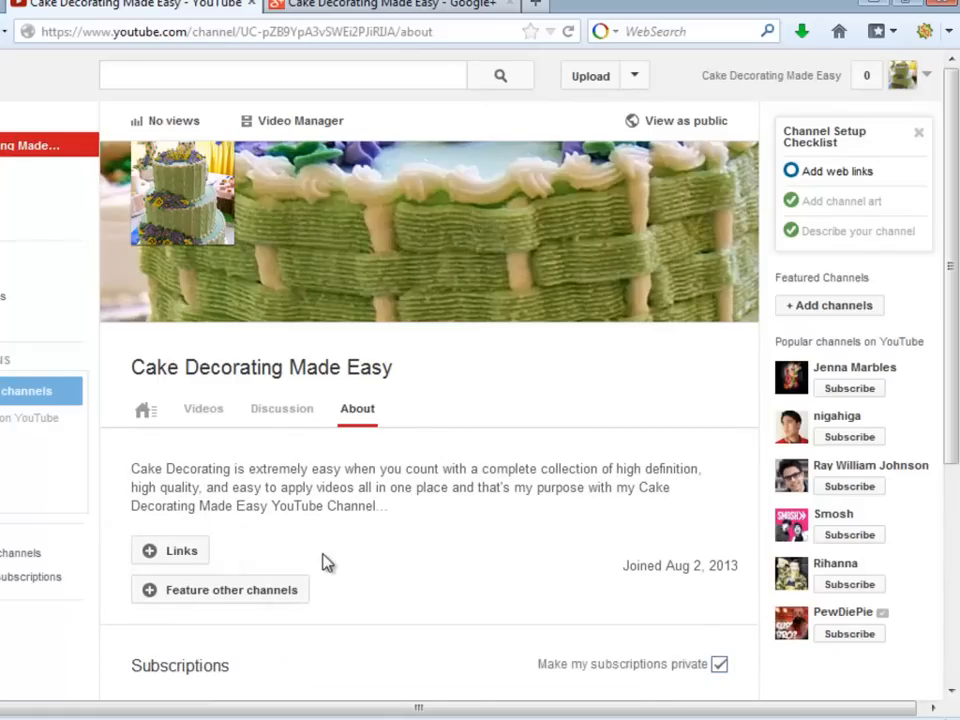
click(170, 550)
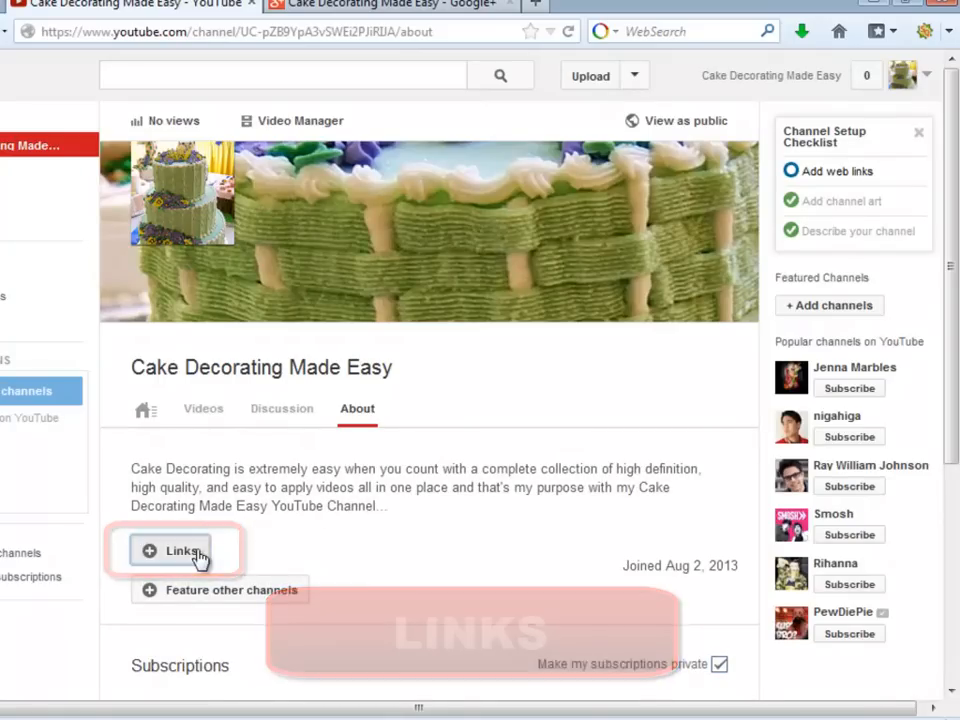
click(182, 550)
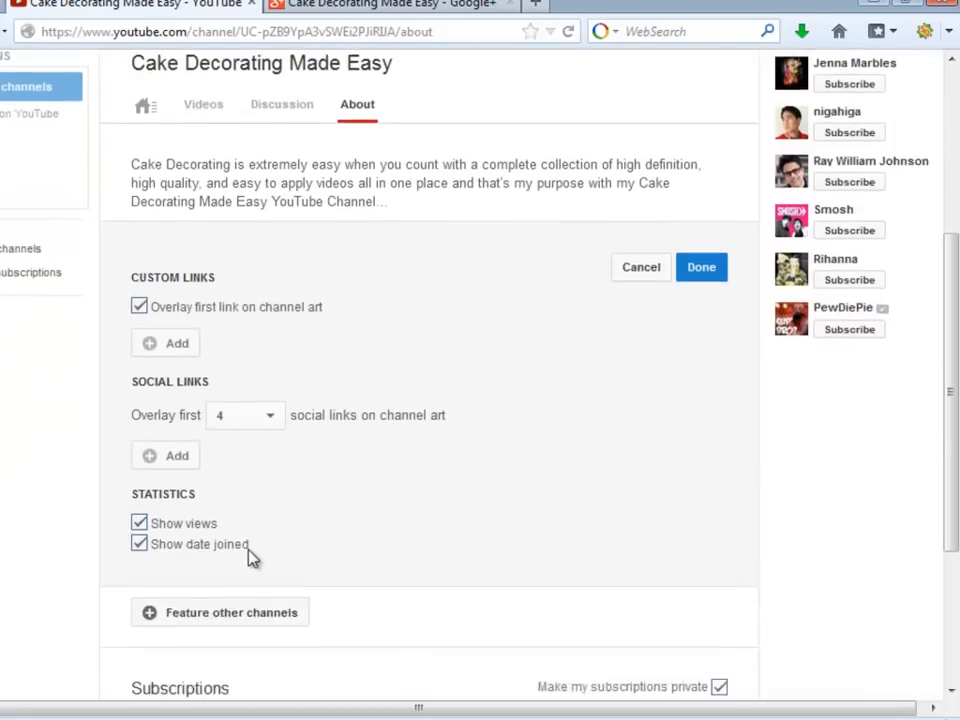
scroll(down, 3)
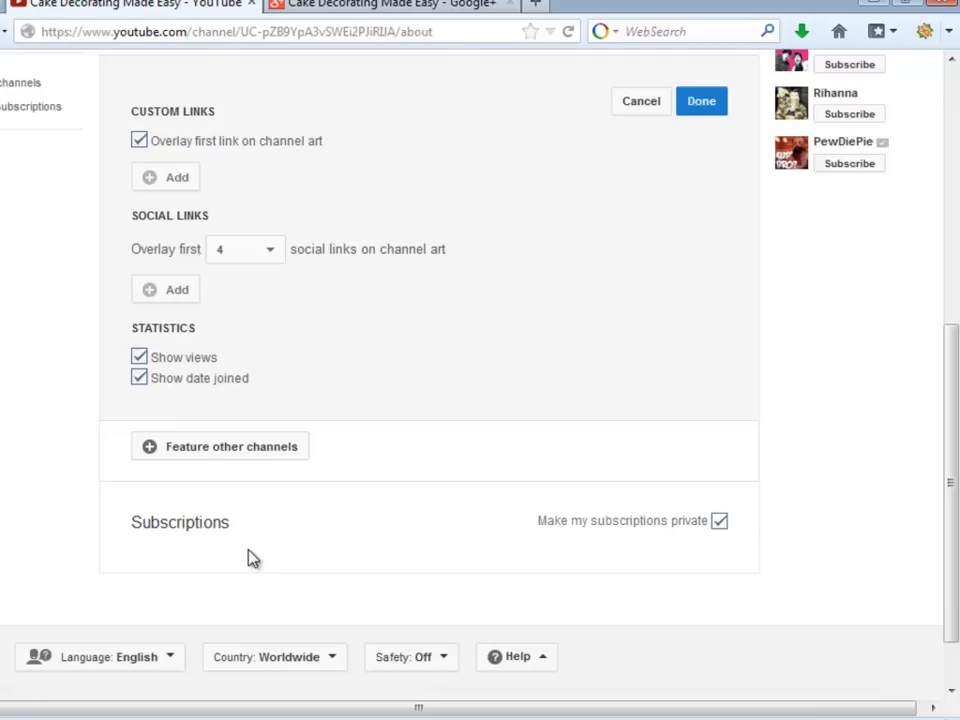
mouse_move(264, 556)
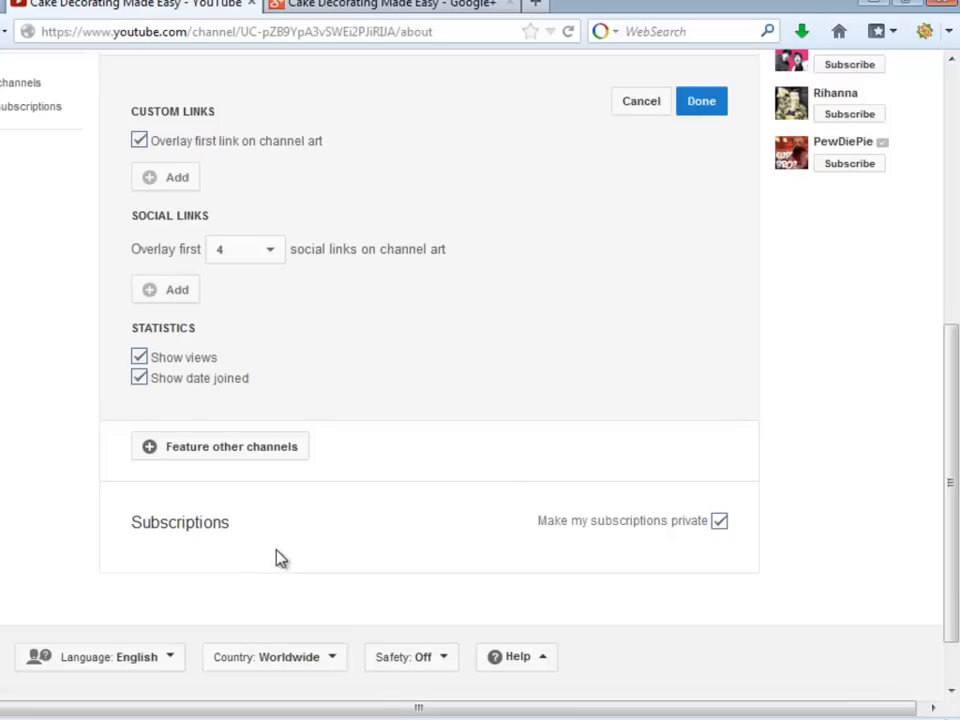
click(164, 176)
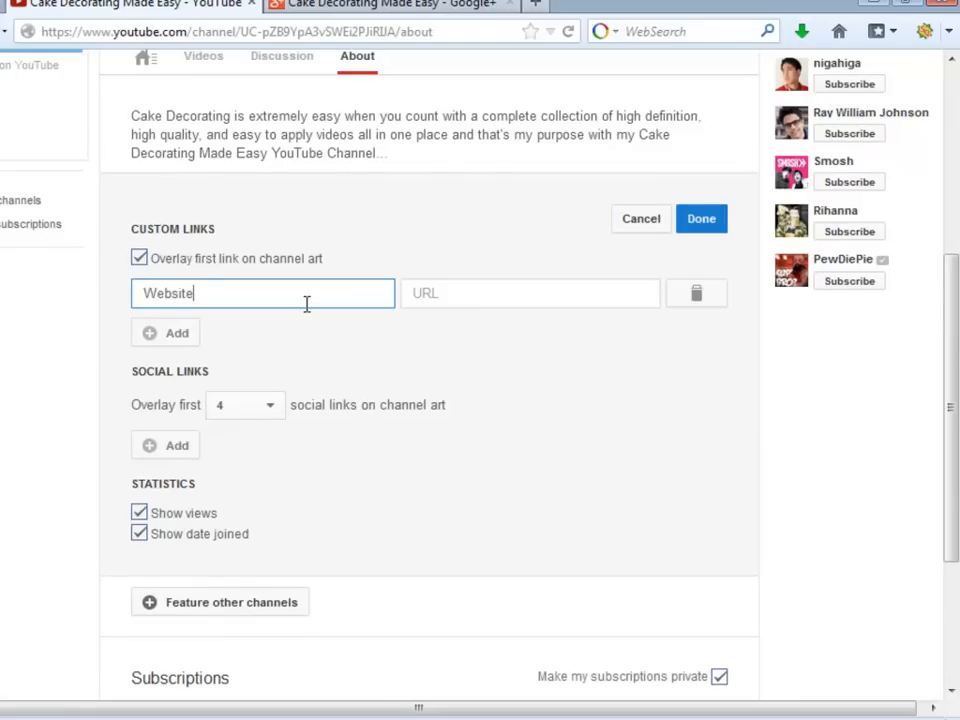
click(530, 292)
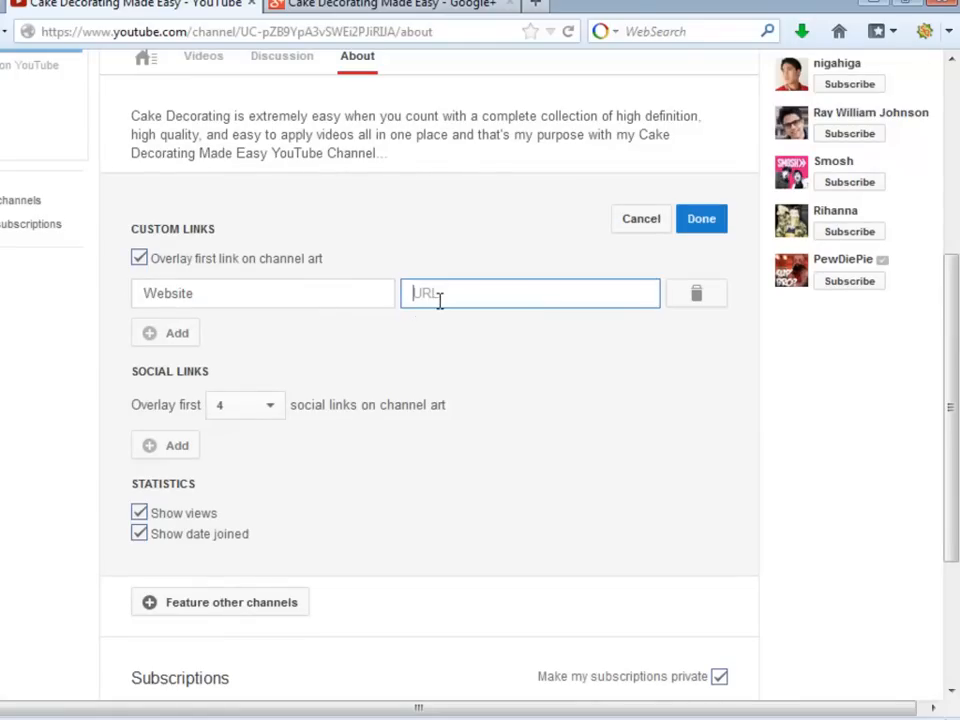
text(http://www.cakedecoratingmadeeasy.net/)
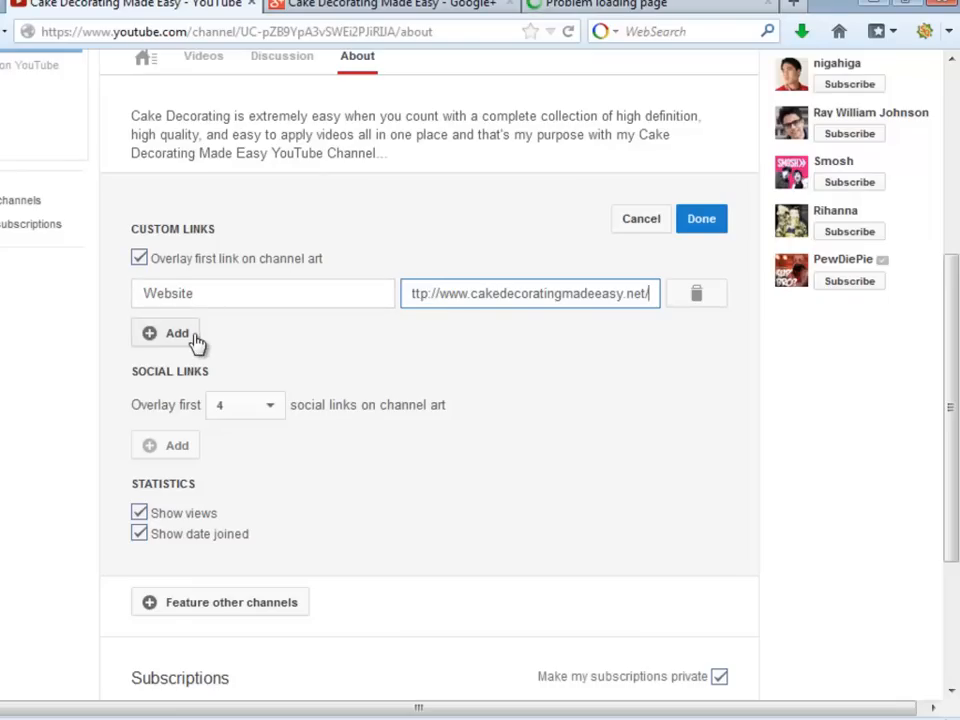
Add Classes, Webinars and Q&A custom links on cakedecoratingmadeeasy.net
click(164, 332)
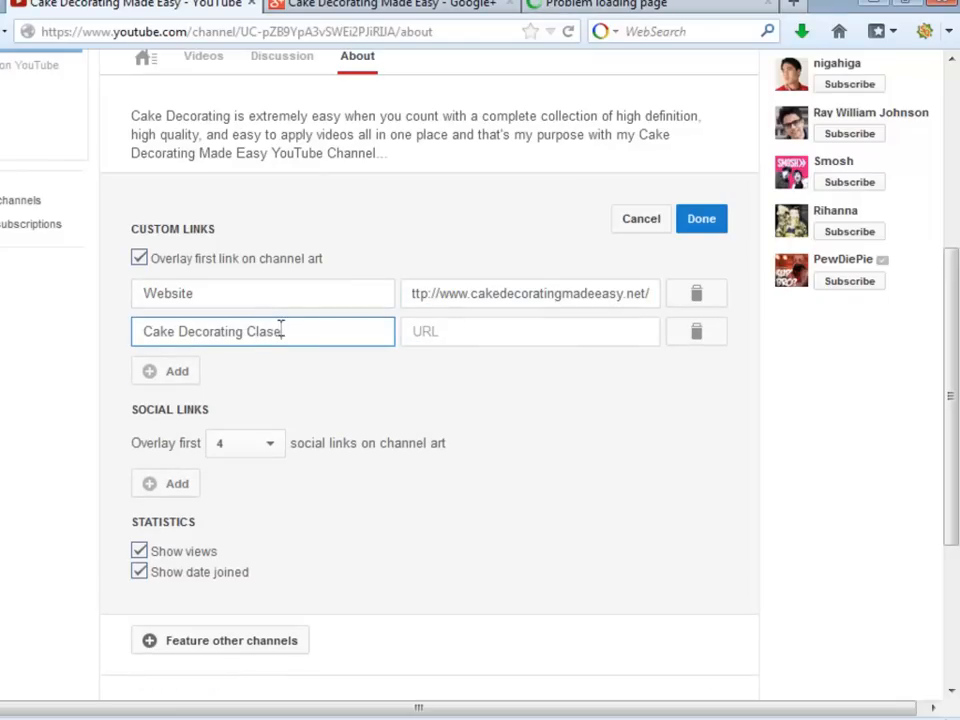
text(ttp://www.cakedecoratingmadeeasy.net/)
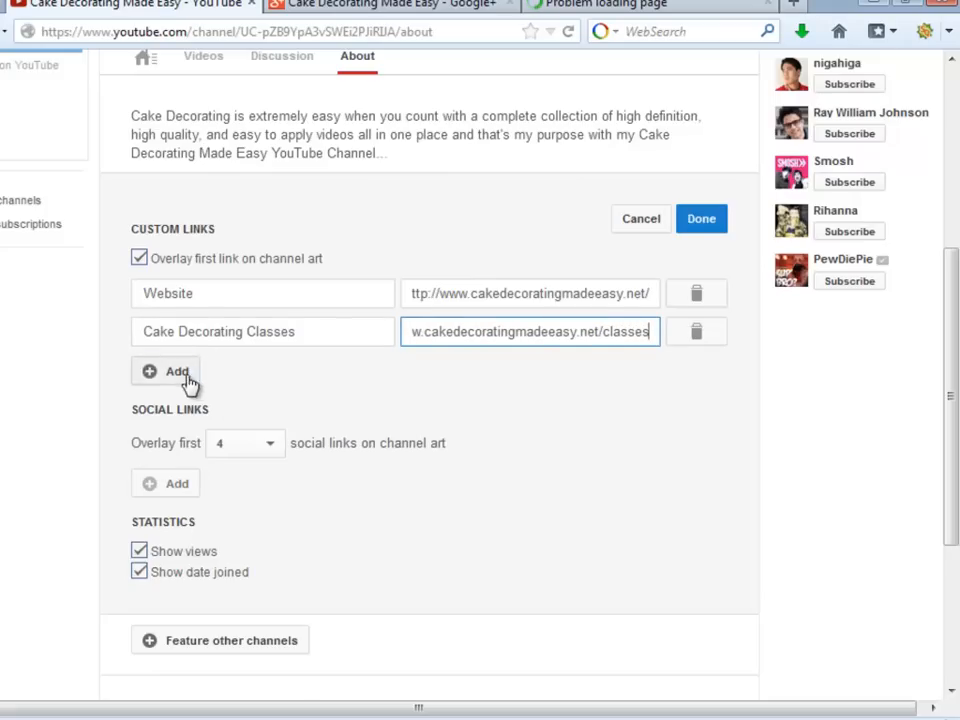
click(164, 370)
text(Cake Decorating Webinars)
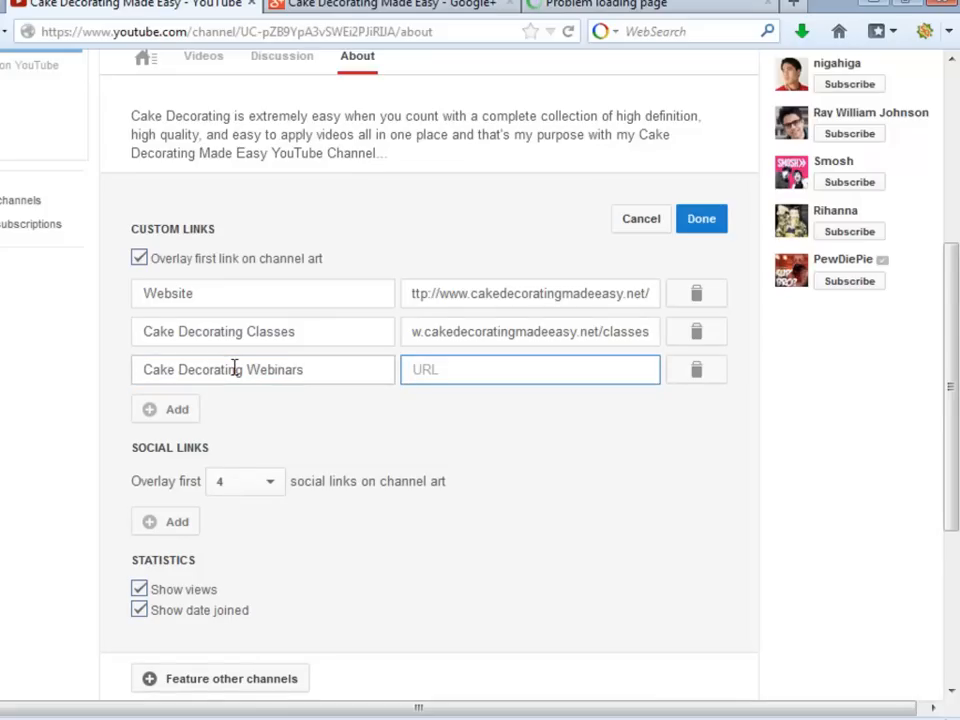
text(://www.cakedecoratingmadeeasy.net/we)
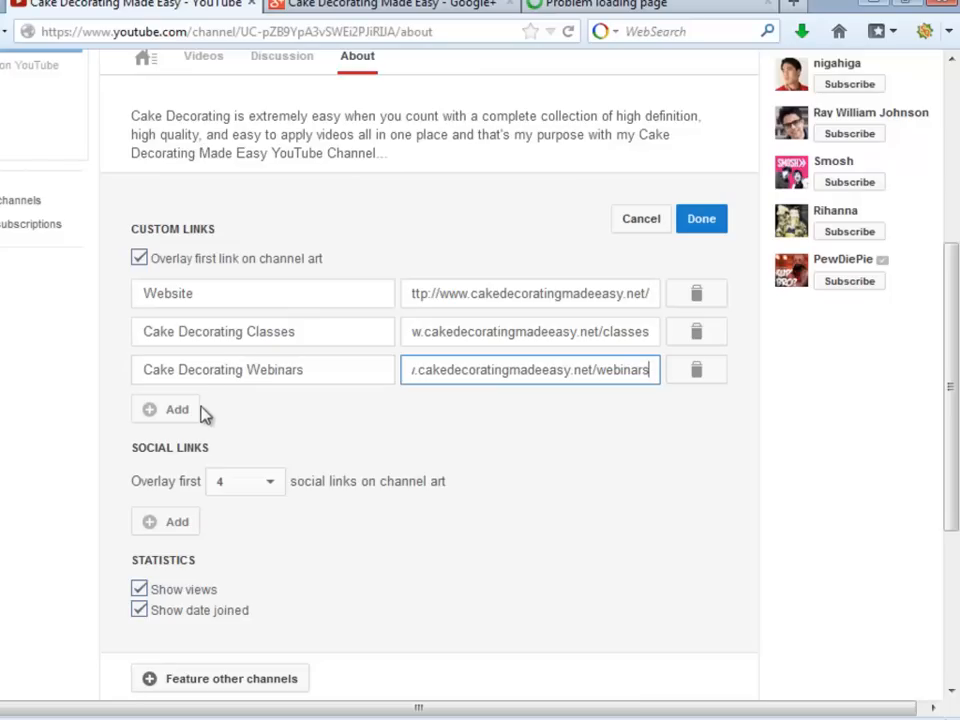
click(164, 408)
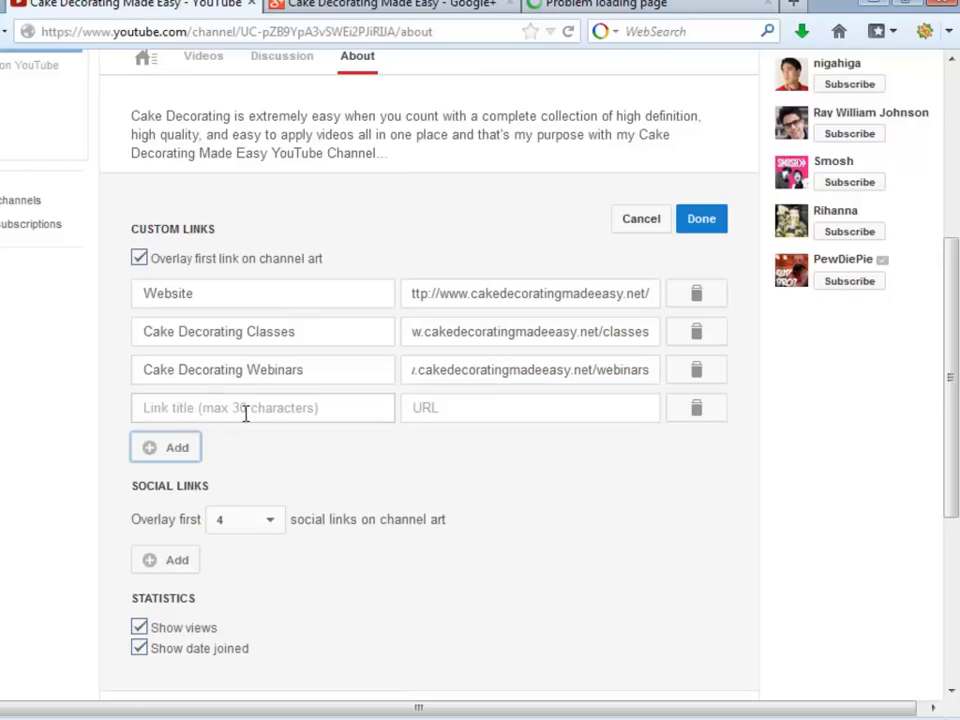
text(Cake Decorating Q&A)
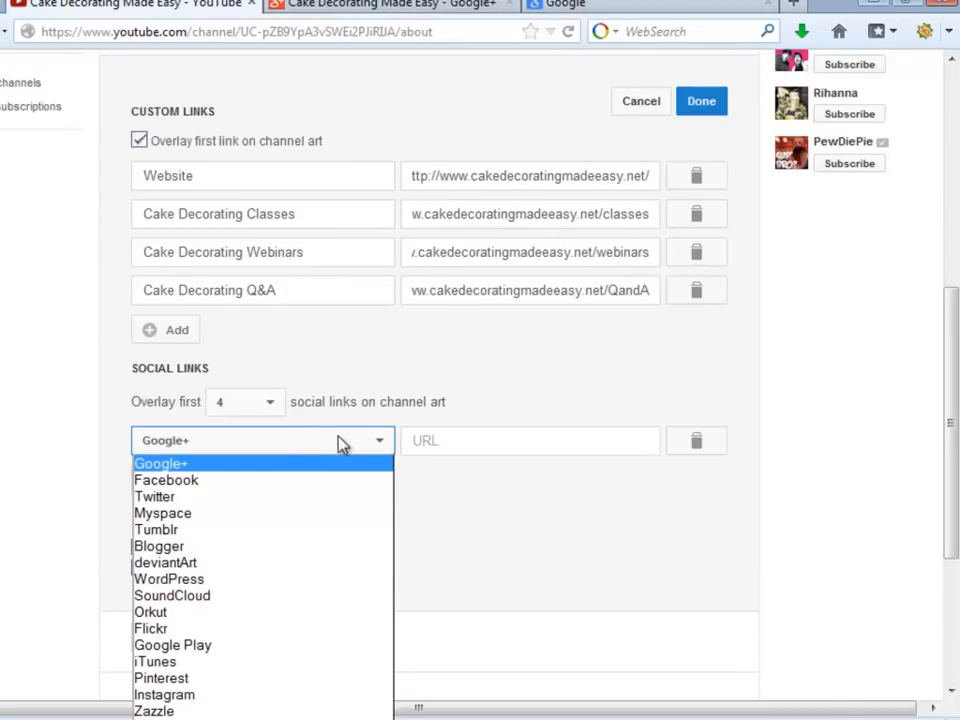
Add Facebook, Twitter and Google+ social links with their URLs
click(166, 480)
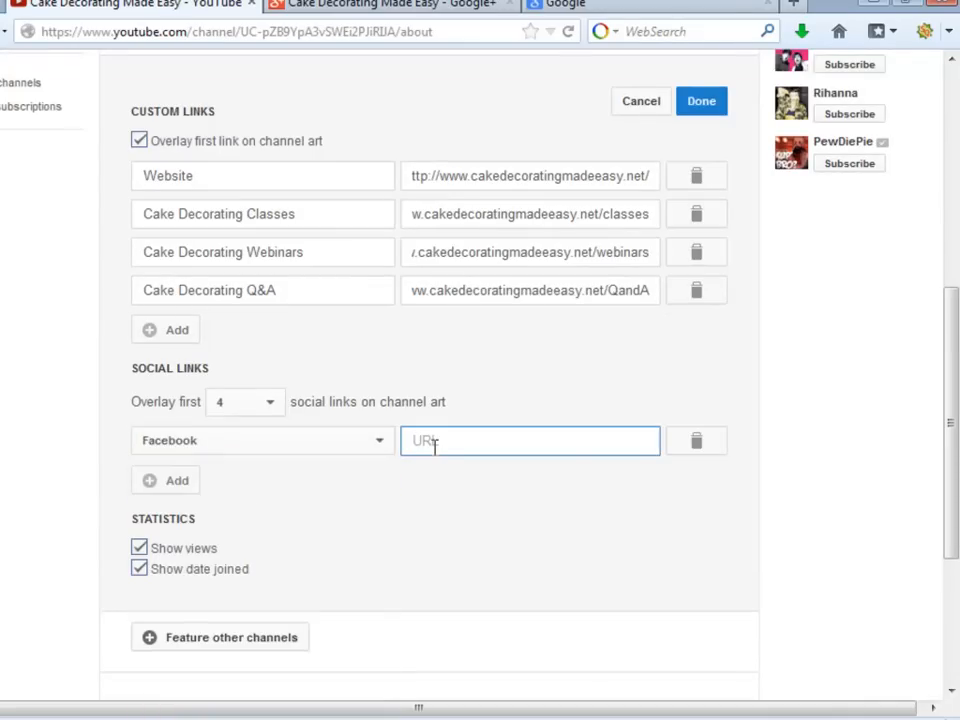
text(https://www.facebook.com/)
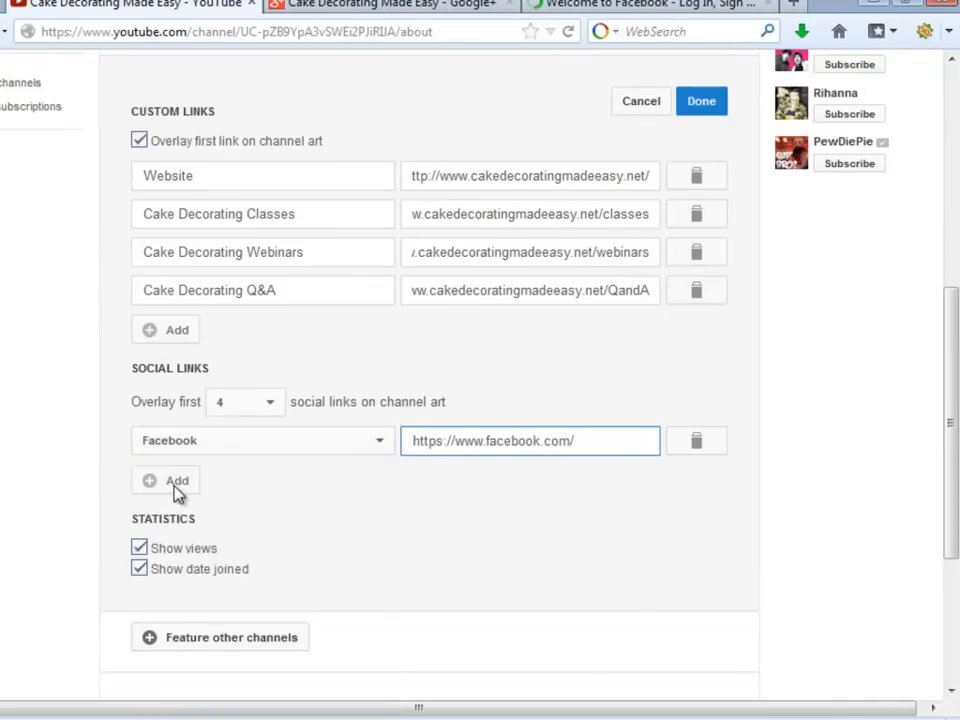
click(166, 480)
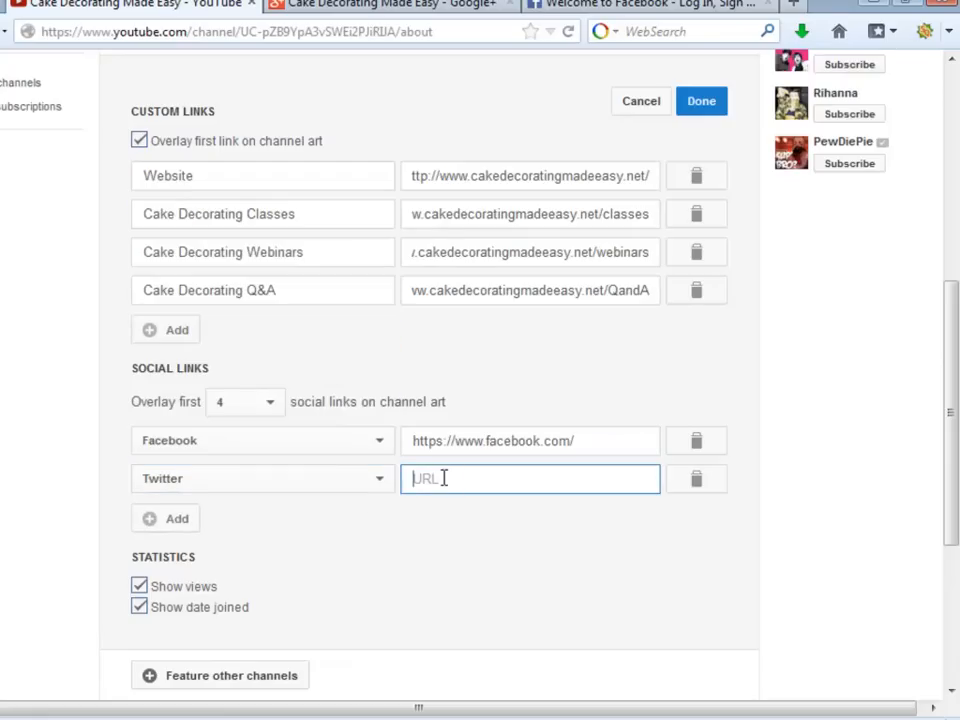
text(https://twitter.com/)
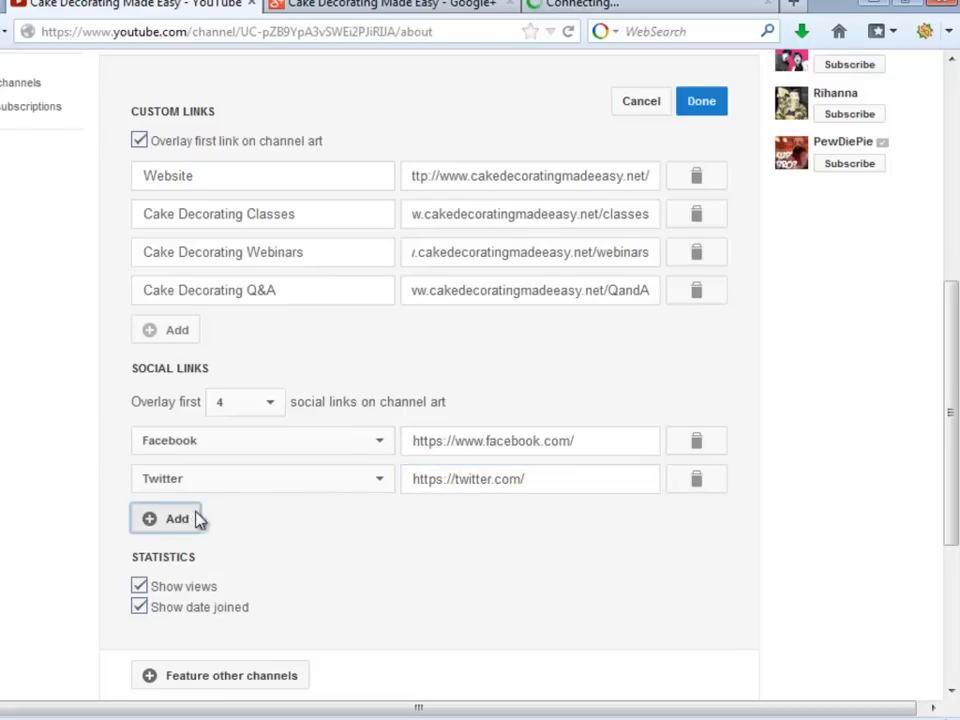
click(164, 518)
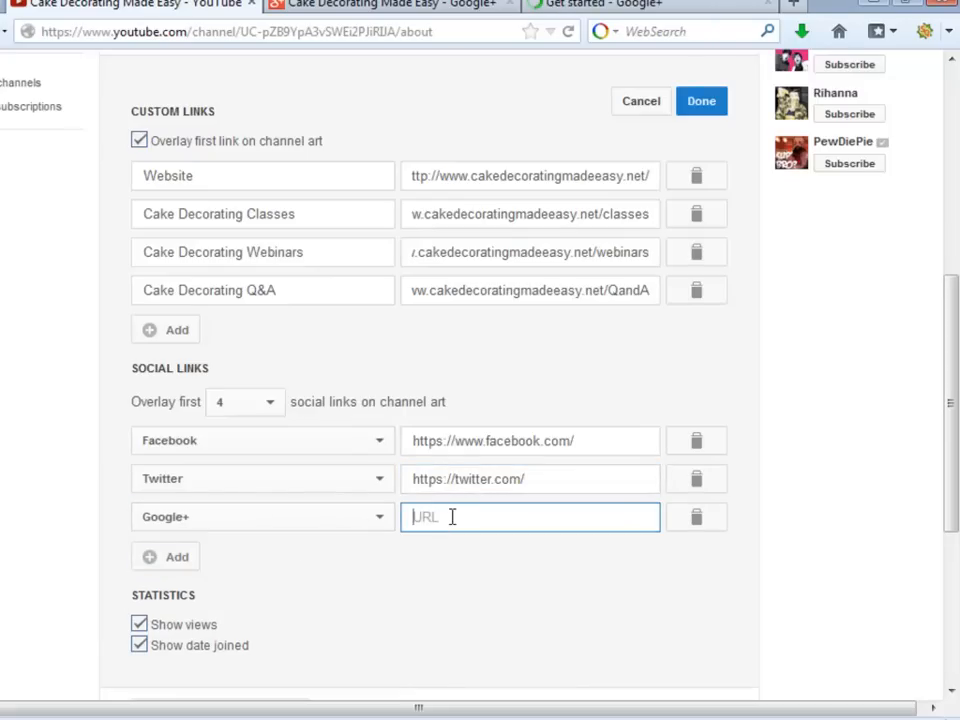
text(https://plus.google.com)
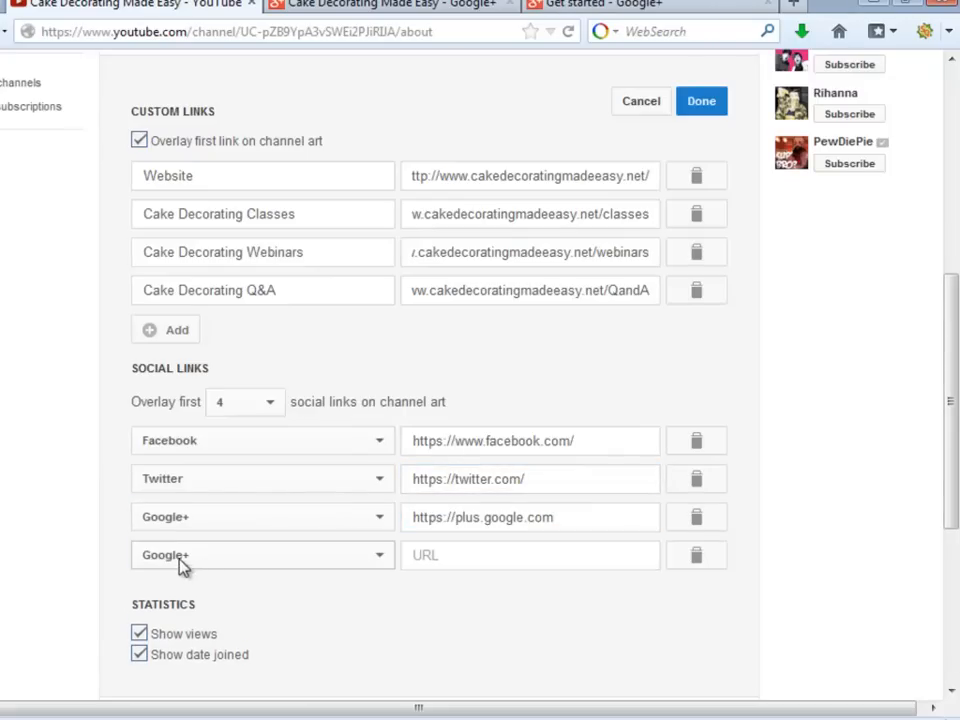
Add a Pinterest social link and save the About section changes
click(262, 556)
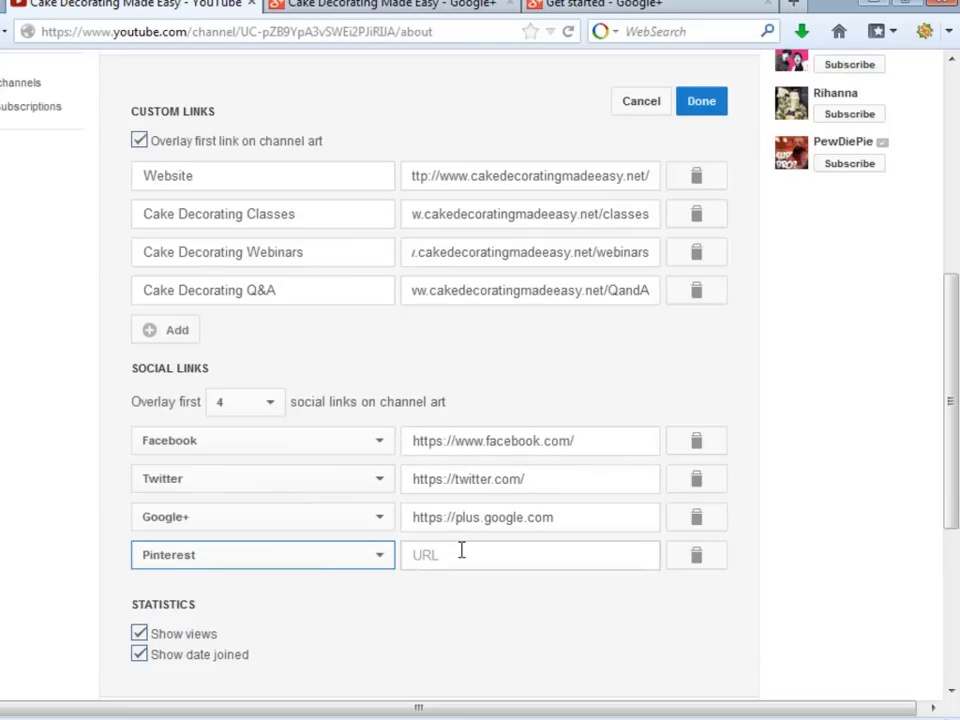
click(700, 100)
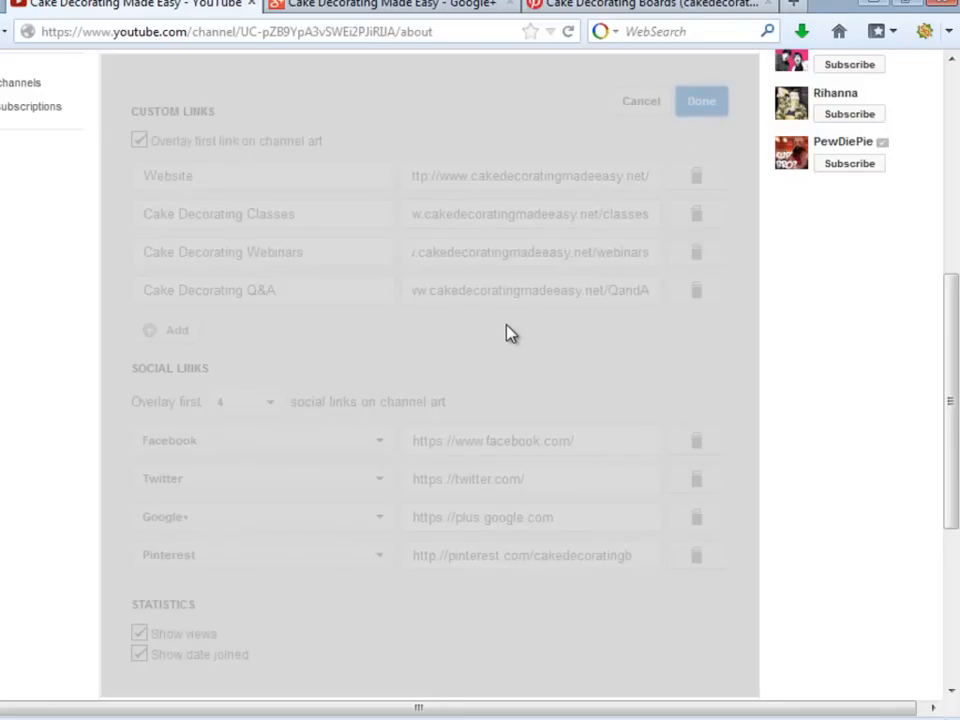
click(700, 100)
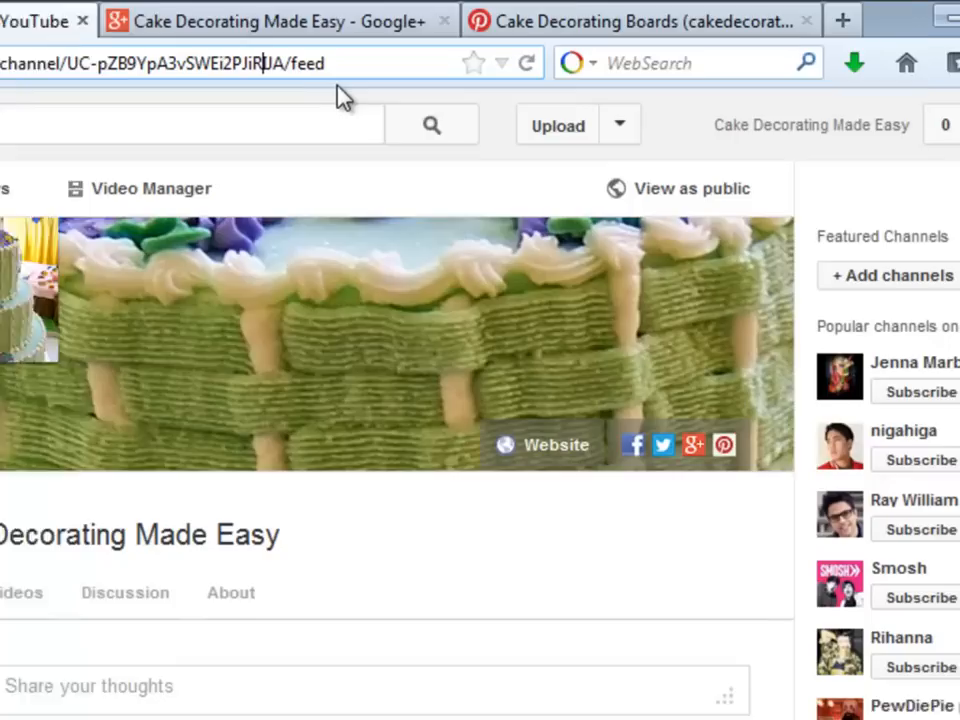
From advanced settings, create and save the custom URL cakedecoratingeasy, then load the channel at its new address
click(882, 124)
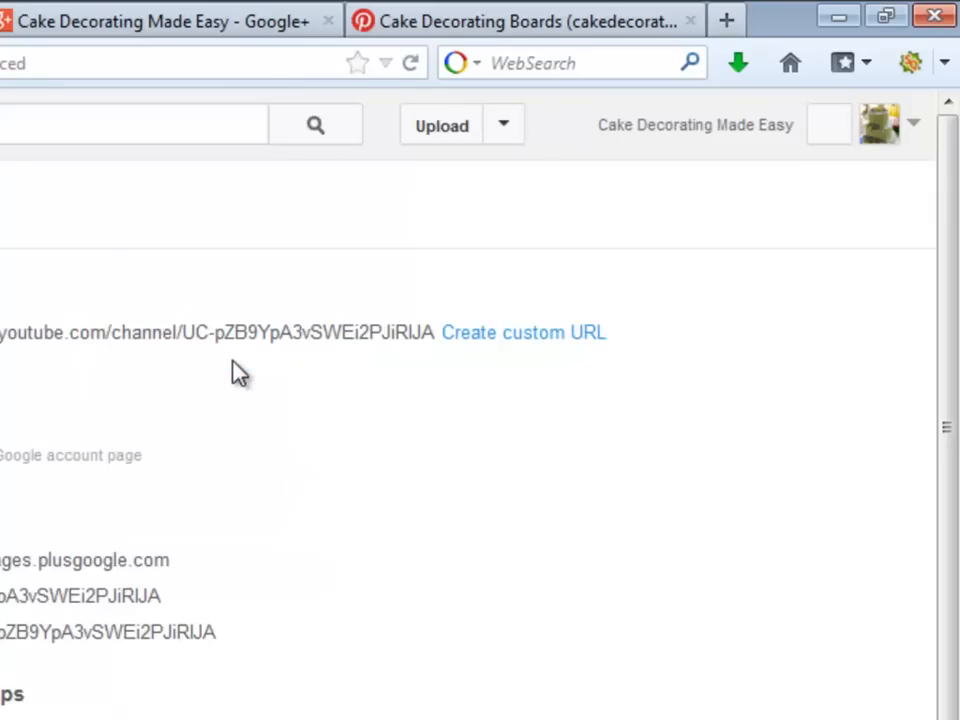
click(524, 332)
text(cakedecoratingeas)
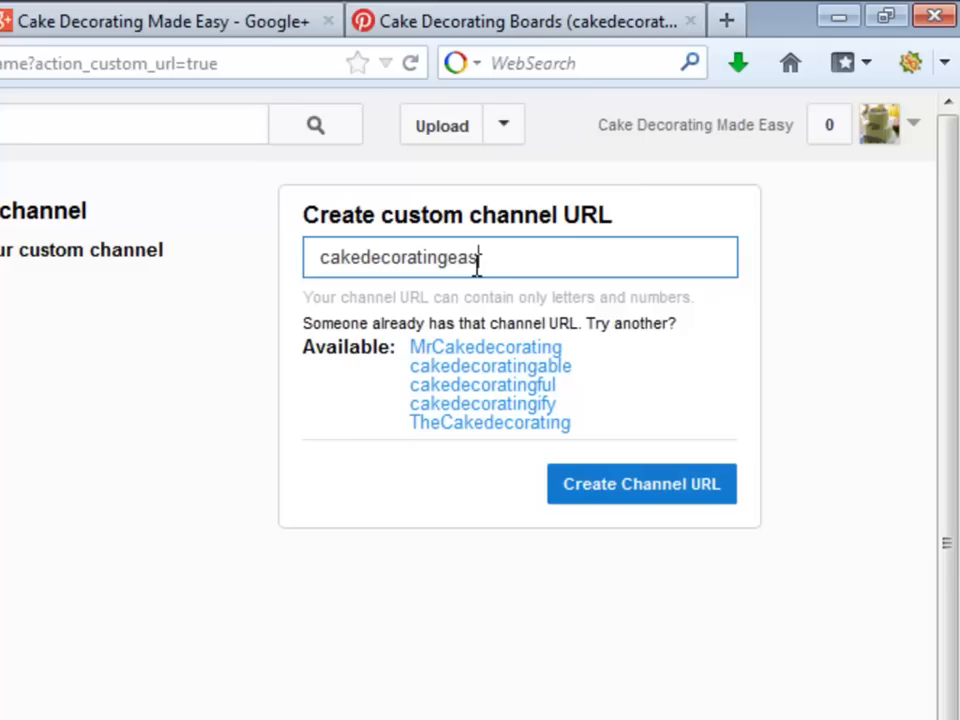
text(y)
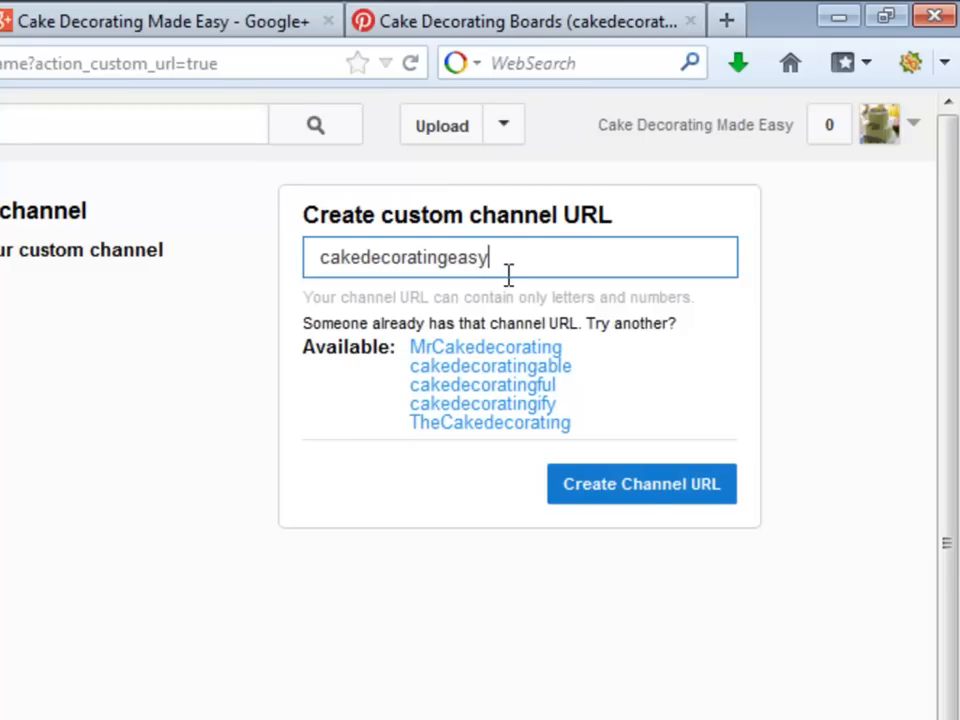
click(640, 482)
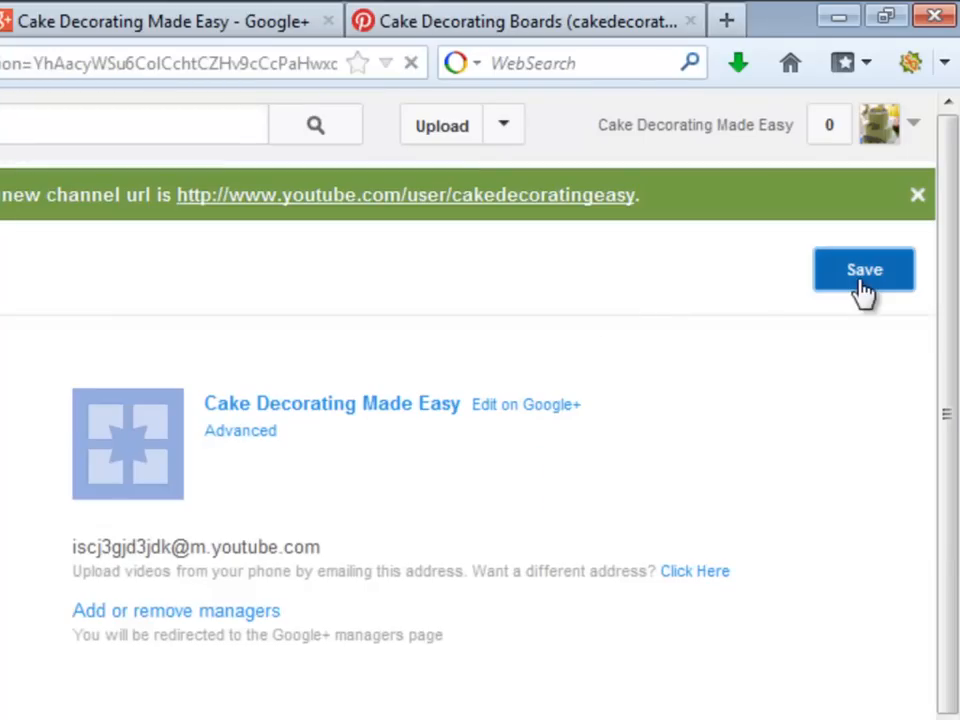
click(864, 268)
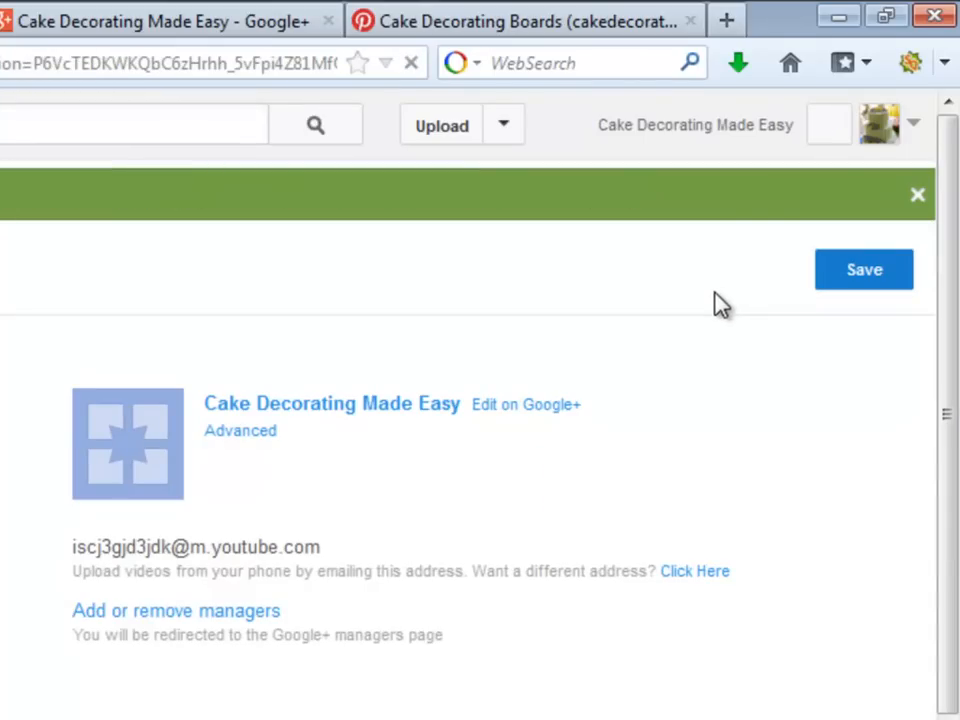
click(150, 24)
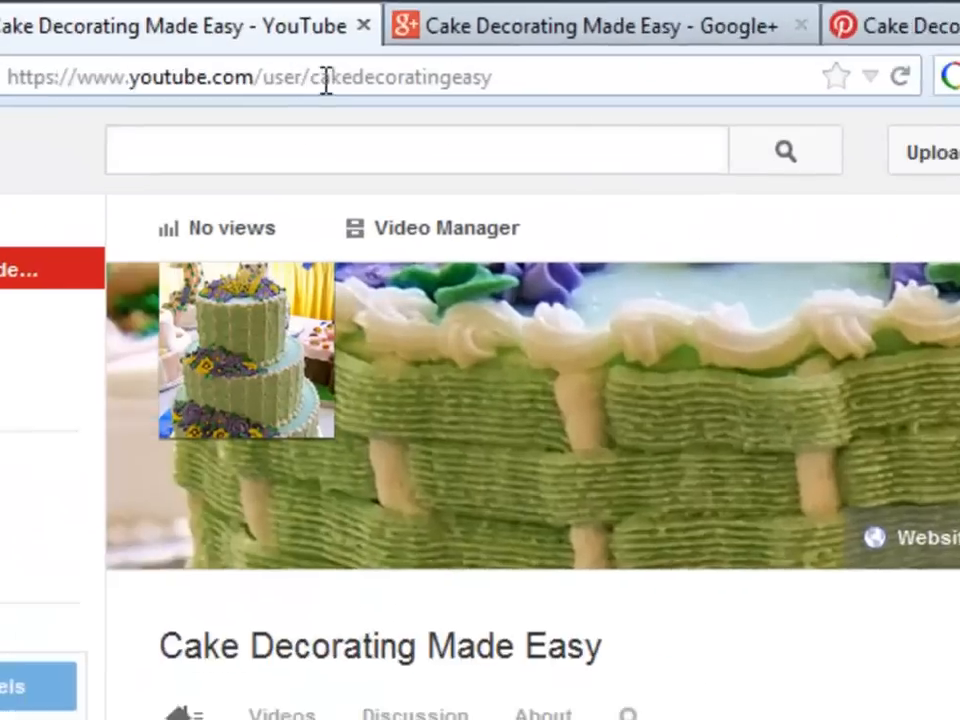